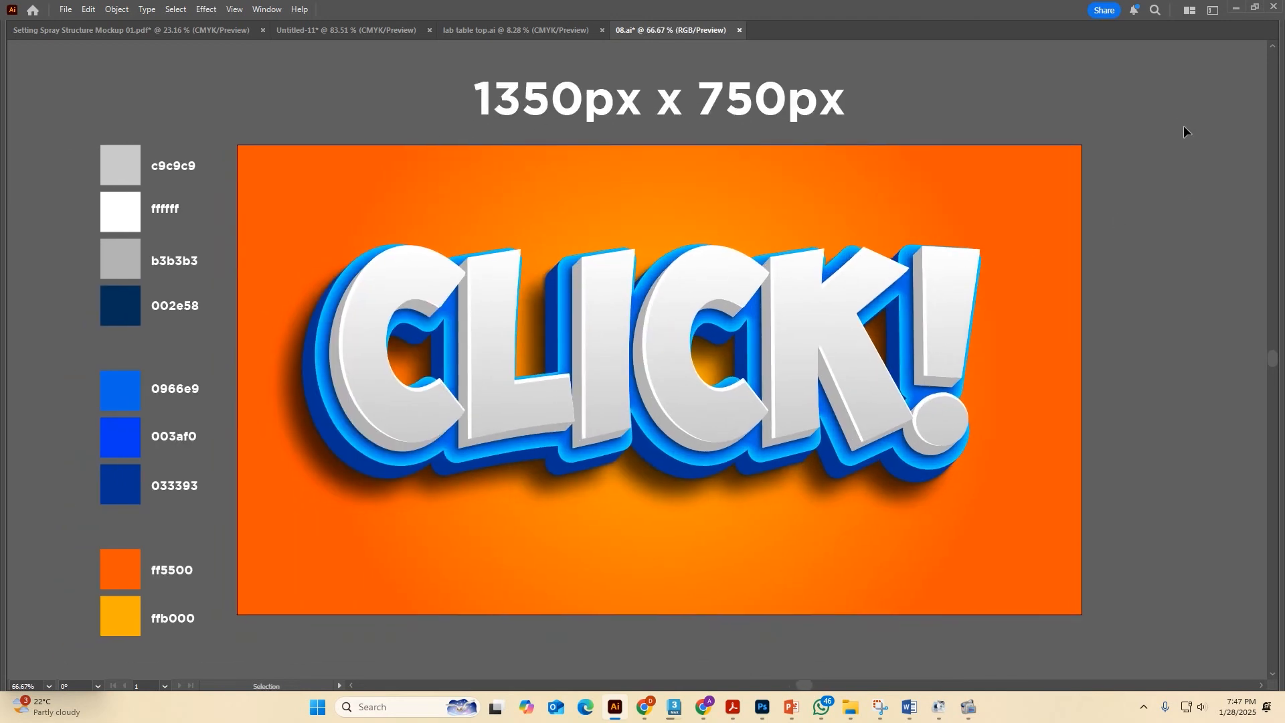
mouse_move(849, 370)
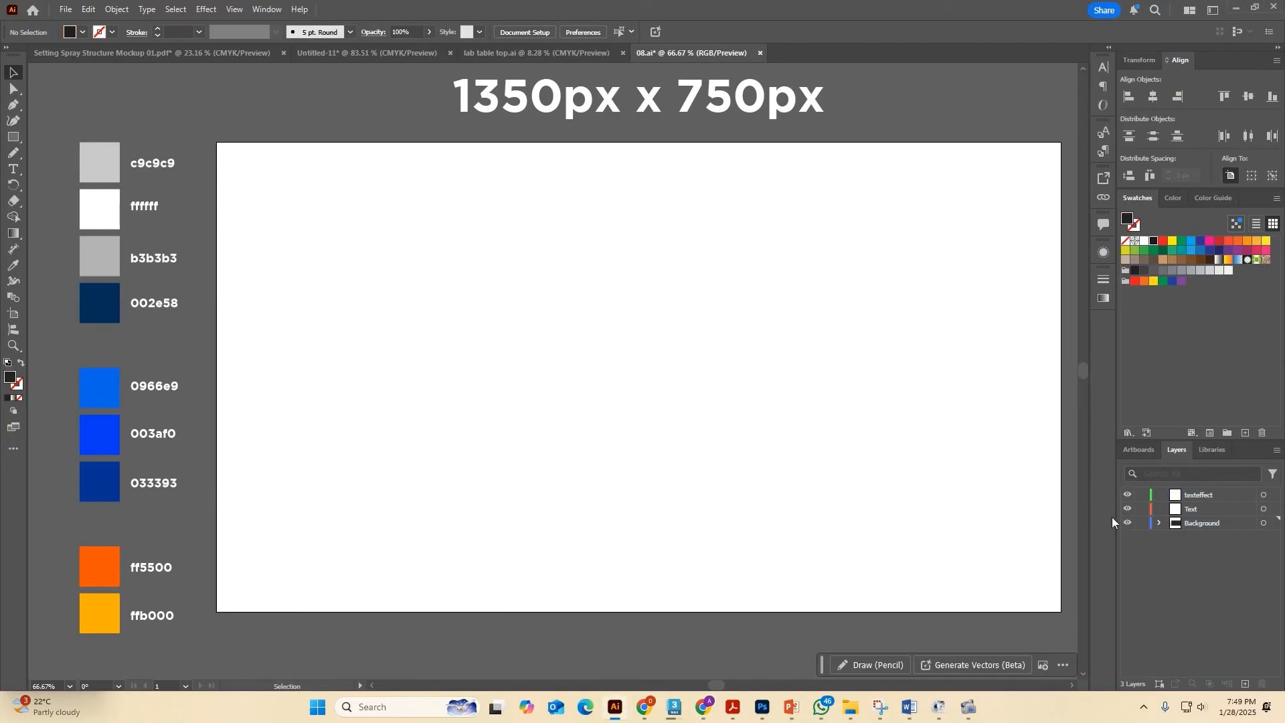
Draw a 1350 × 750 px rectangle on the Background layer covering the artboard.
click(1201, 524)
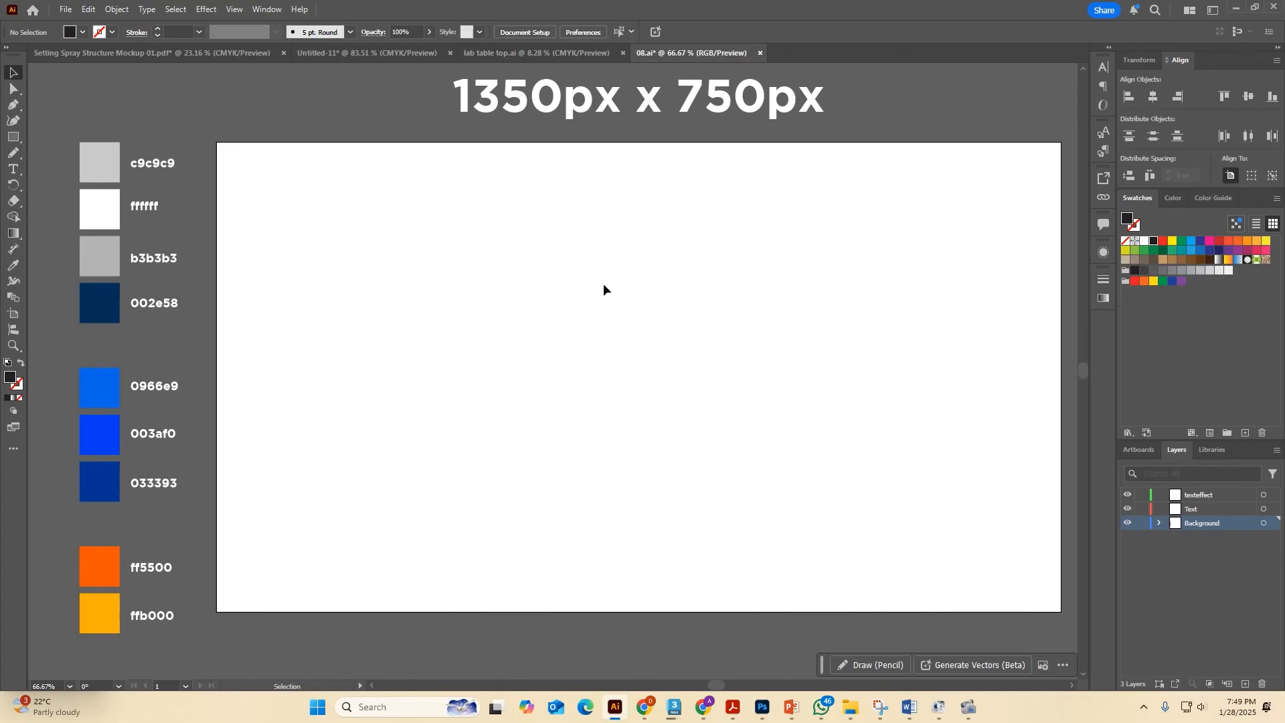
click(14, 137)
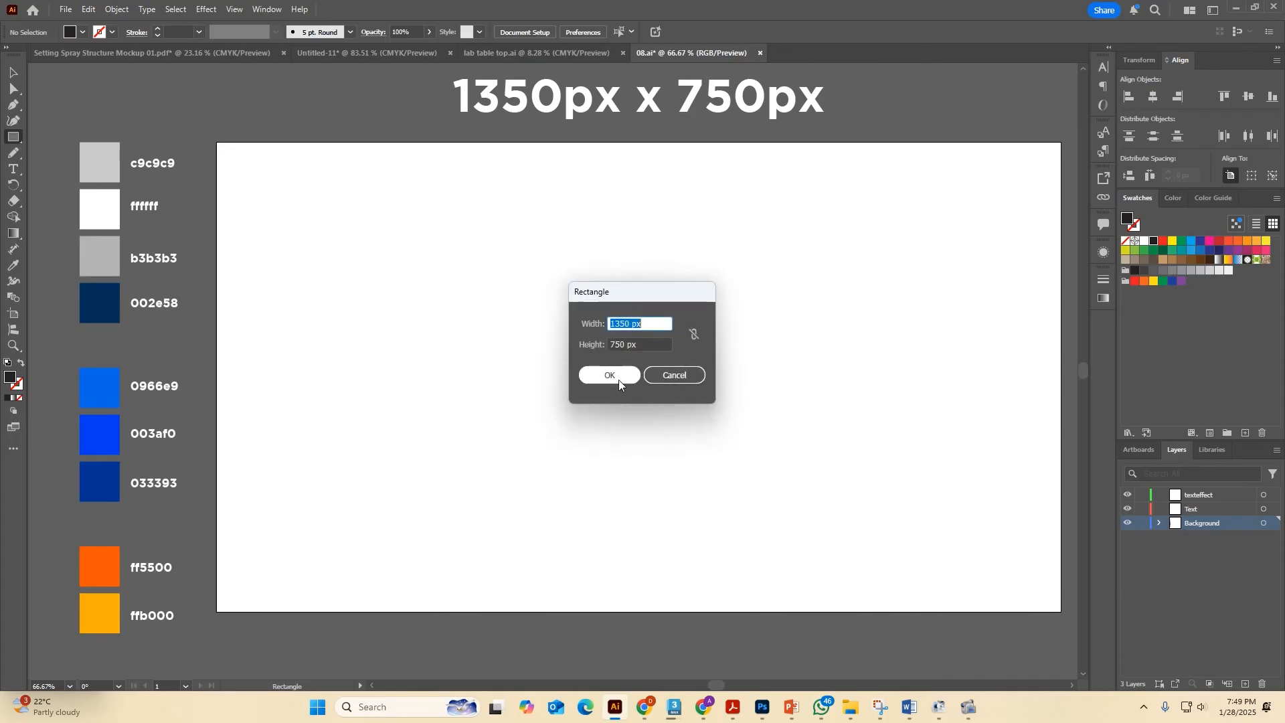
click(610, 375)
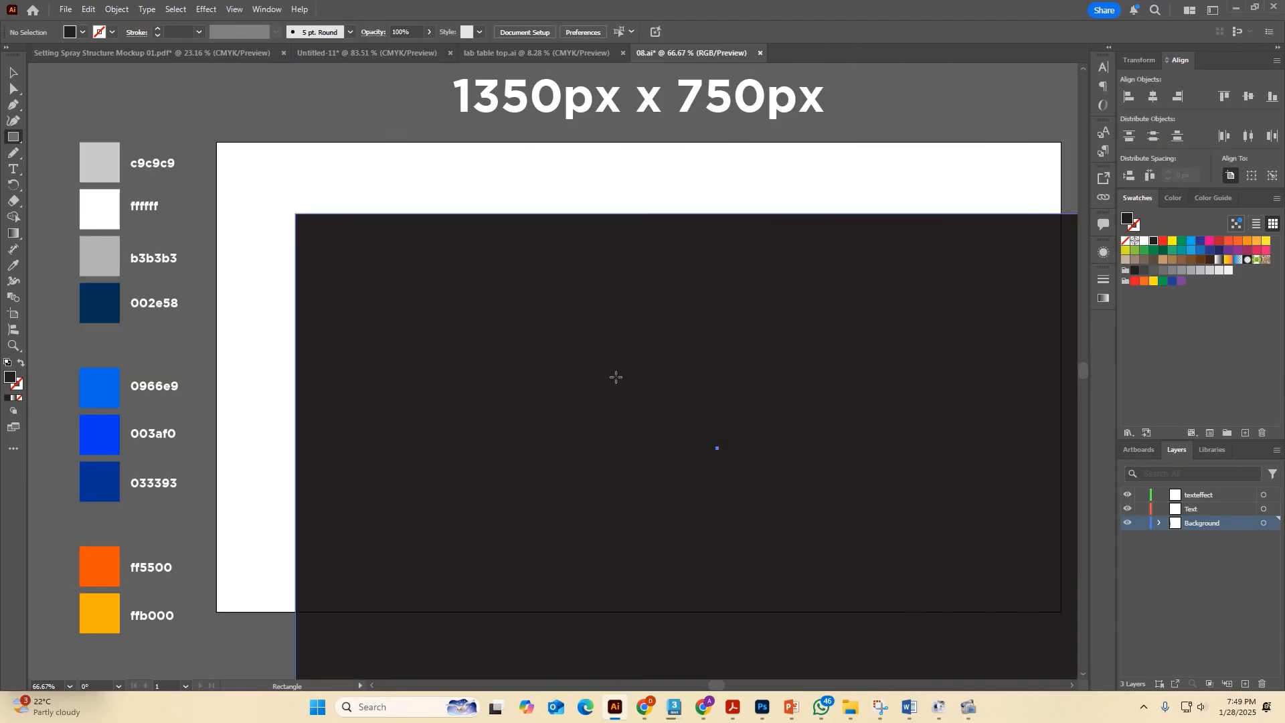
Fill the rectangle with a radial ffb000-to-ff5500 orange gradient and lock the Background layer.
click(638, 376)
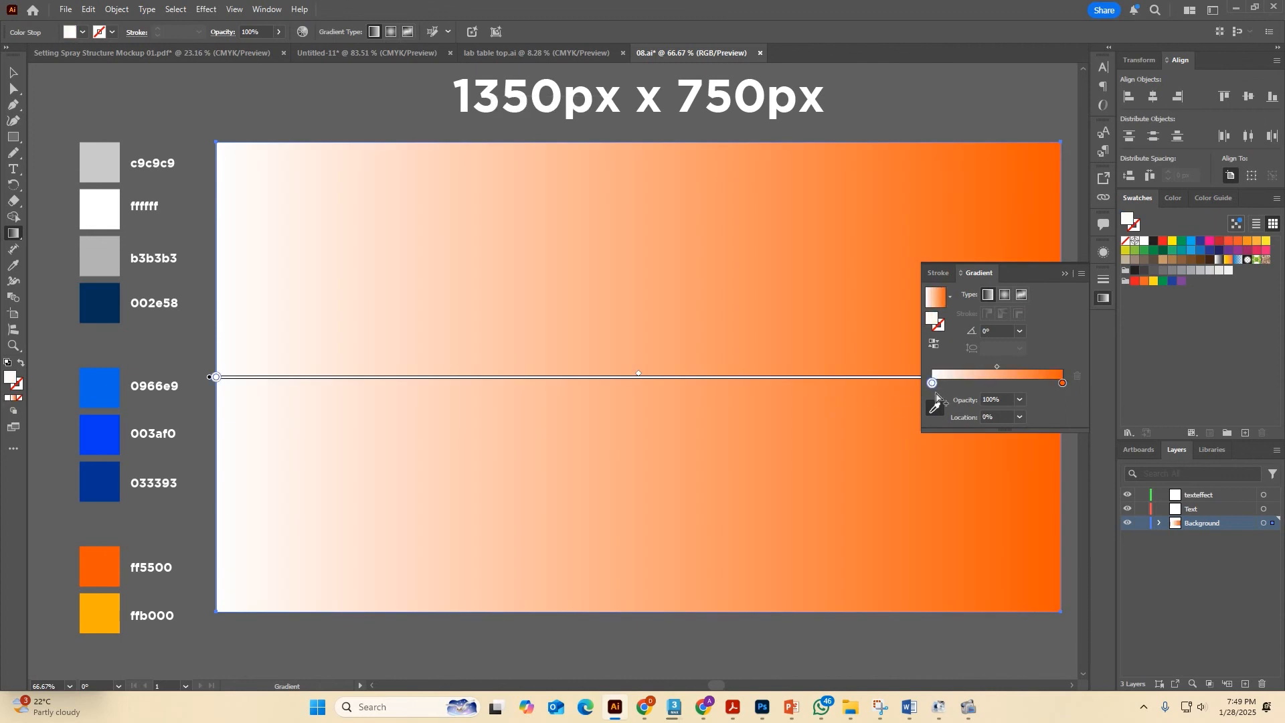
click(98, 615)
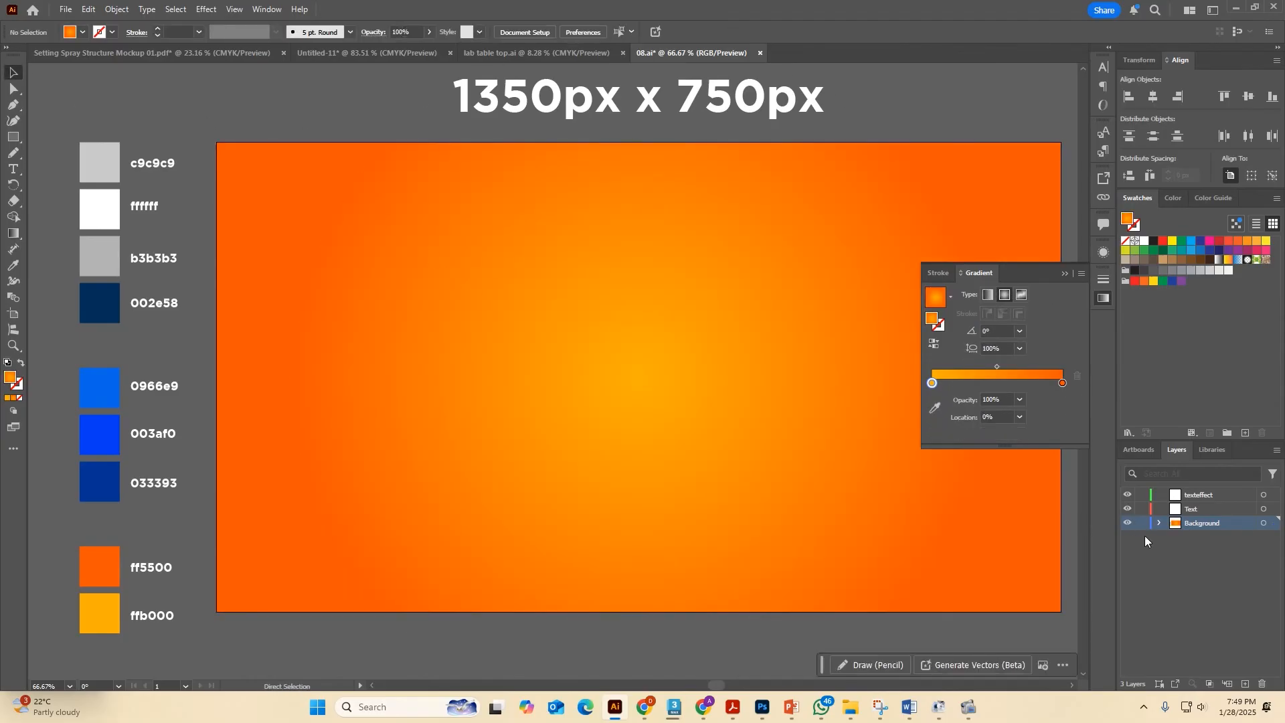
click(1193, 509)
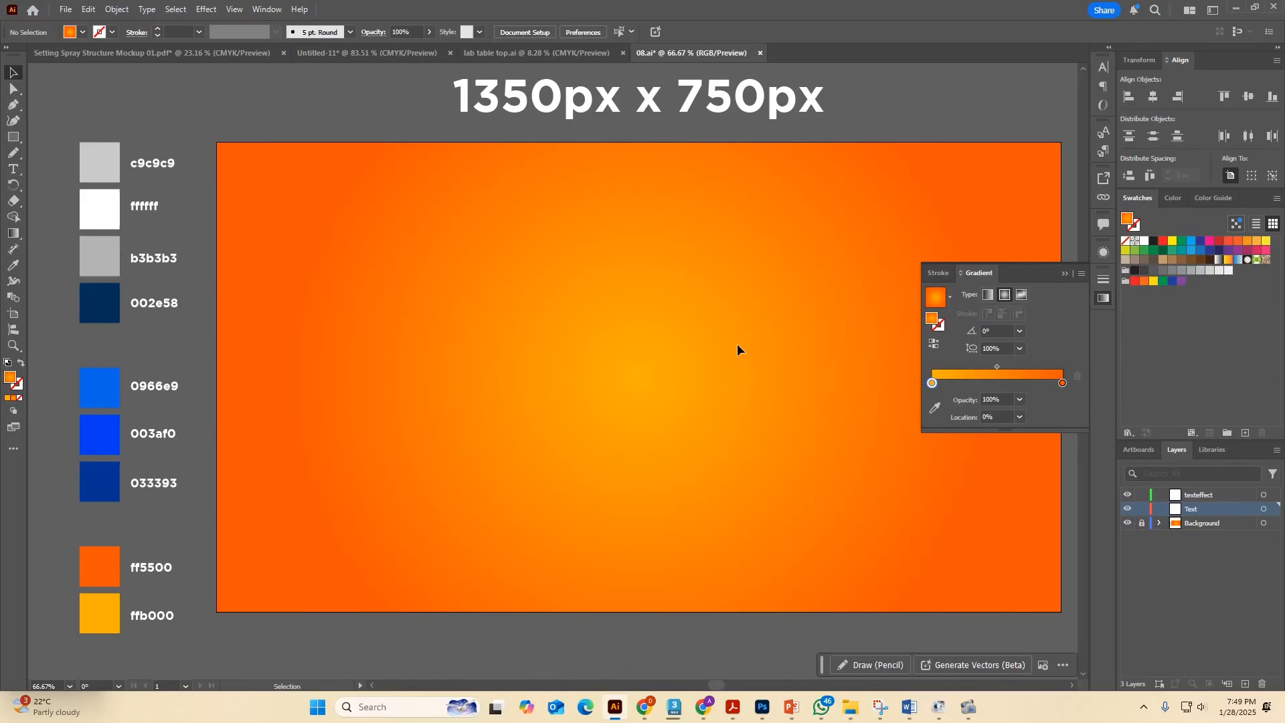
Type 'CLICK!' near the artboard centre in ObelixPro Regular at 300 pt.
click(14, 169)
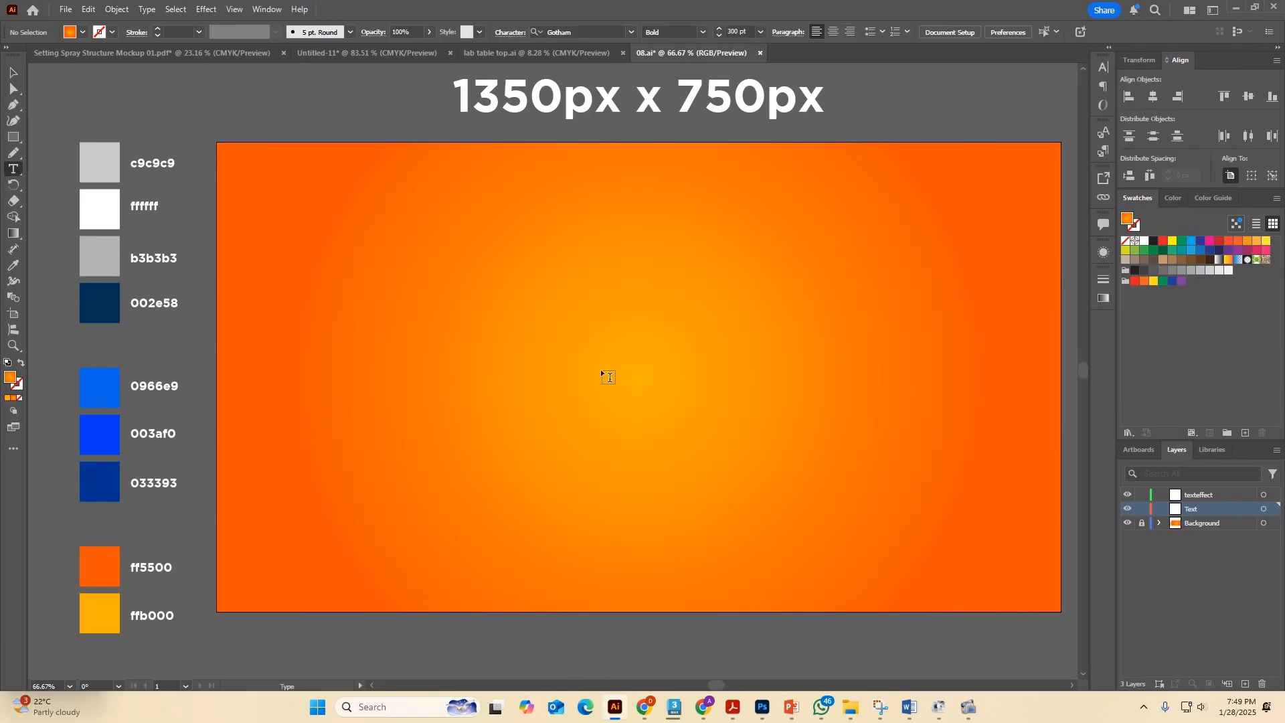
click(607, 377)
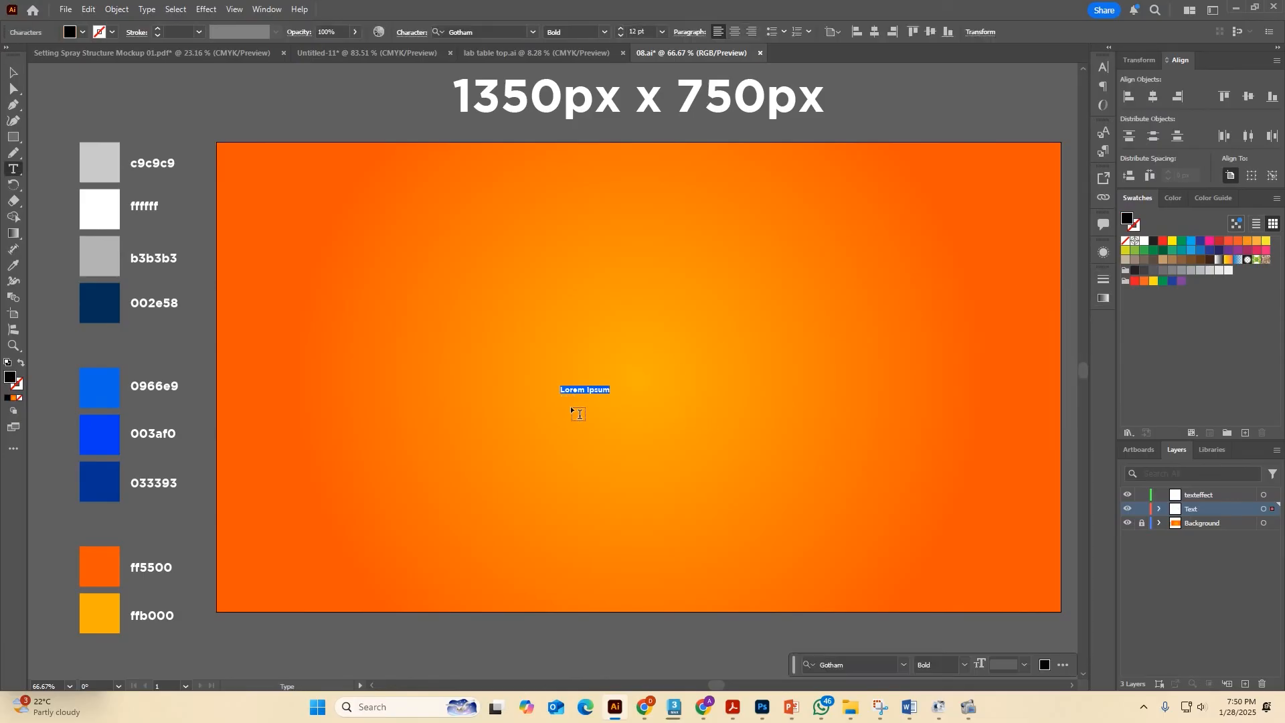
text(CLICK!)
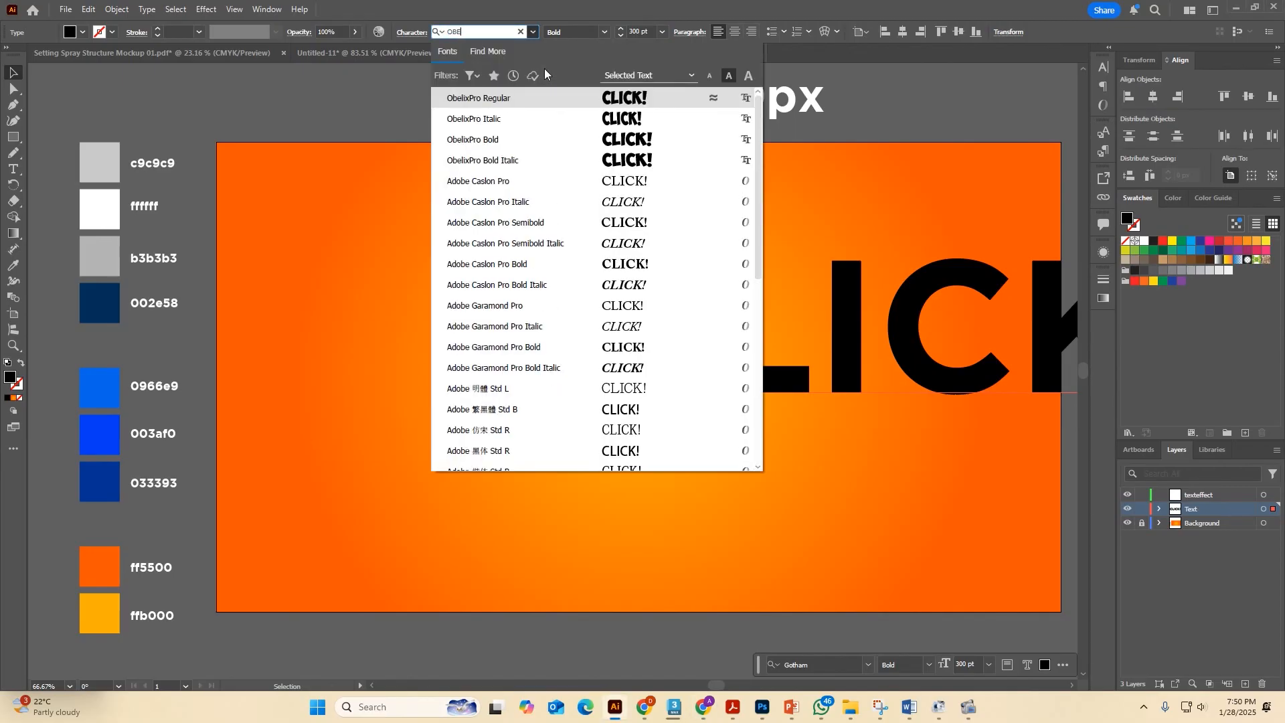
click(479, 98)
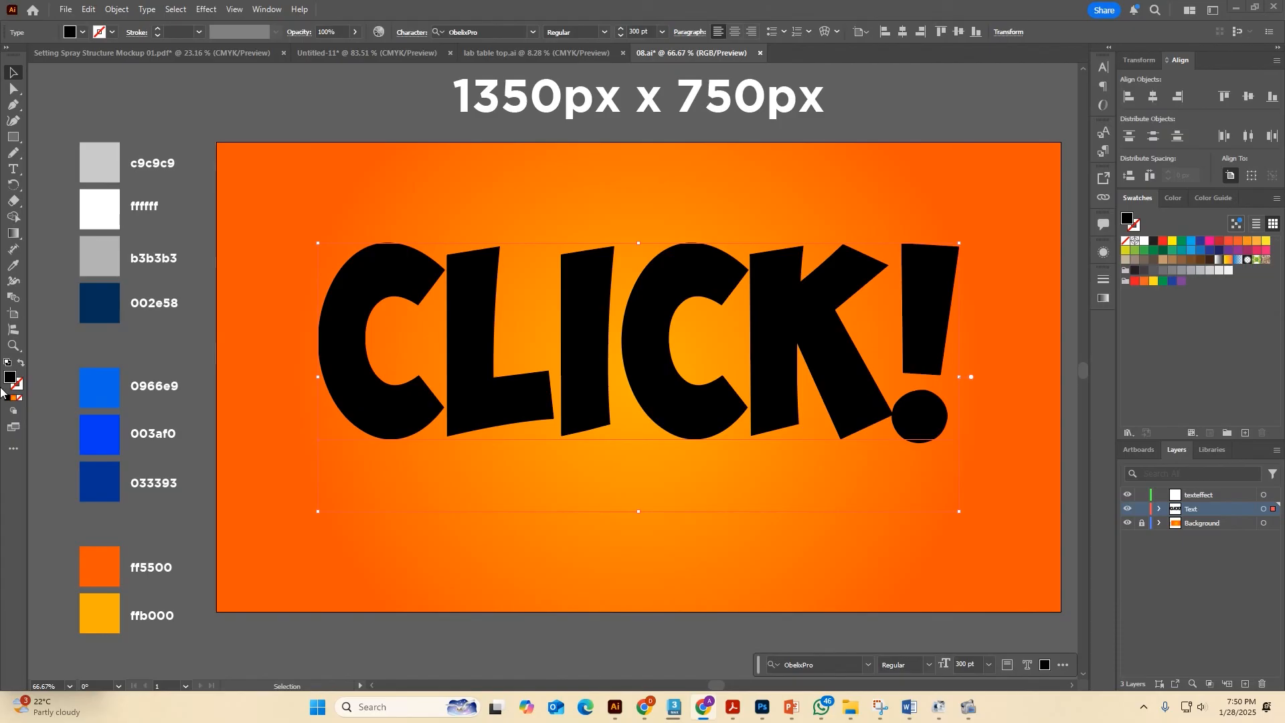
mouse_move(20, 401)
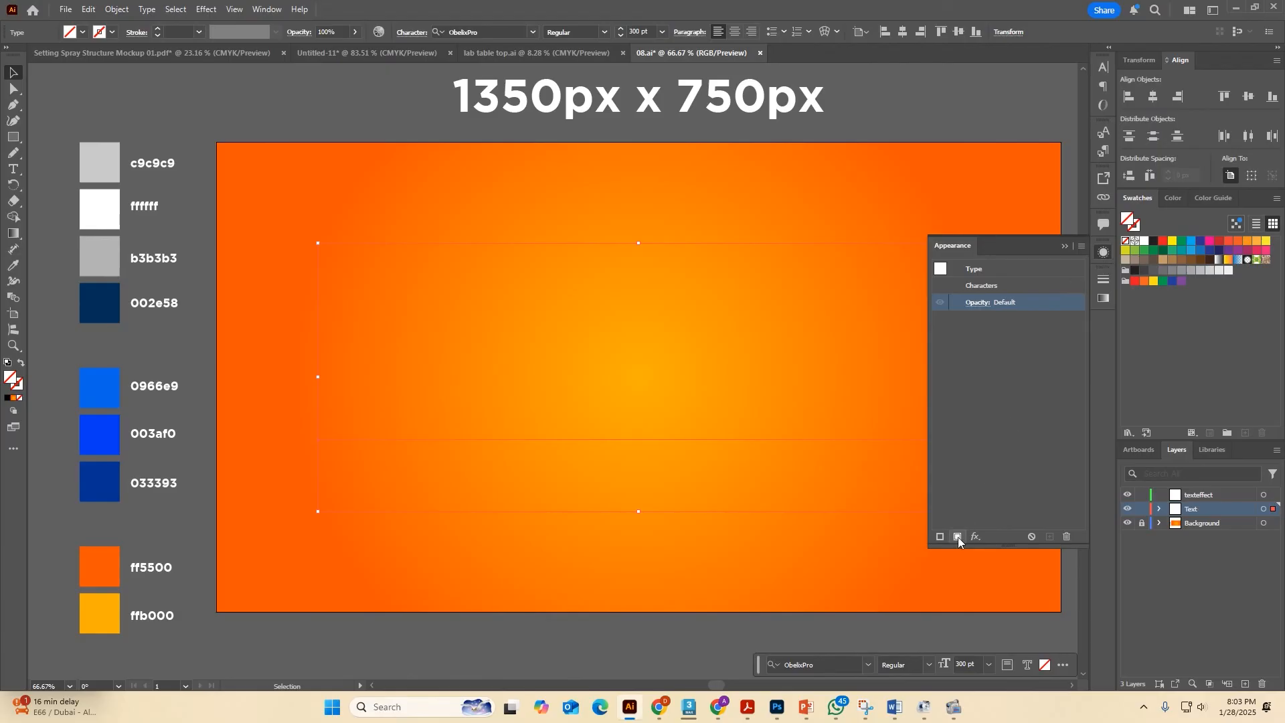
Add a new fill using the White, Black gradient preset at -90° so it runs vertically.
click(956, 539)
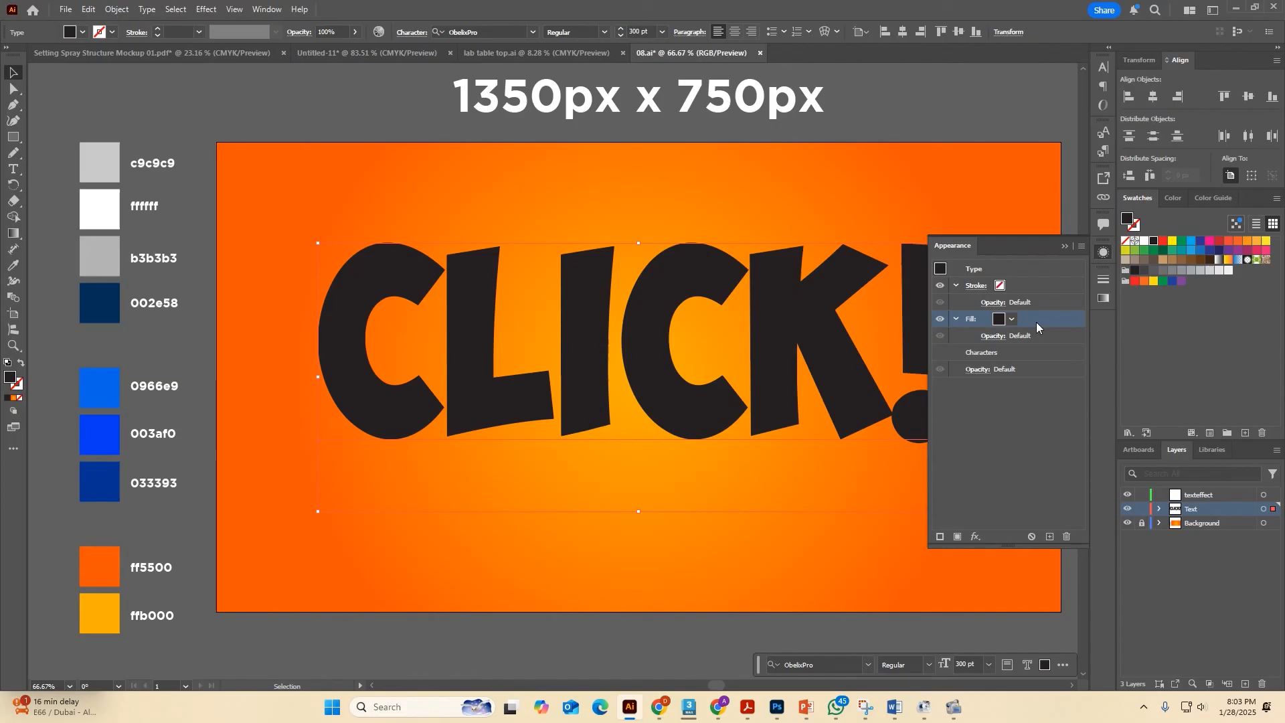
click(1103, 299)
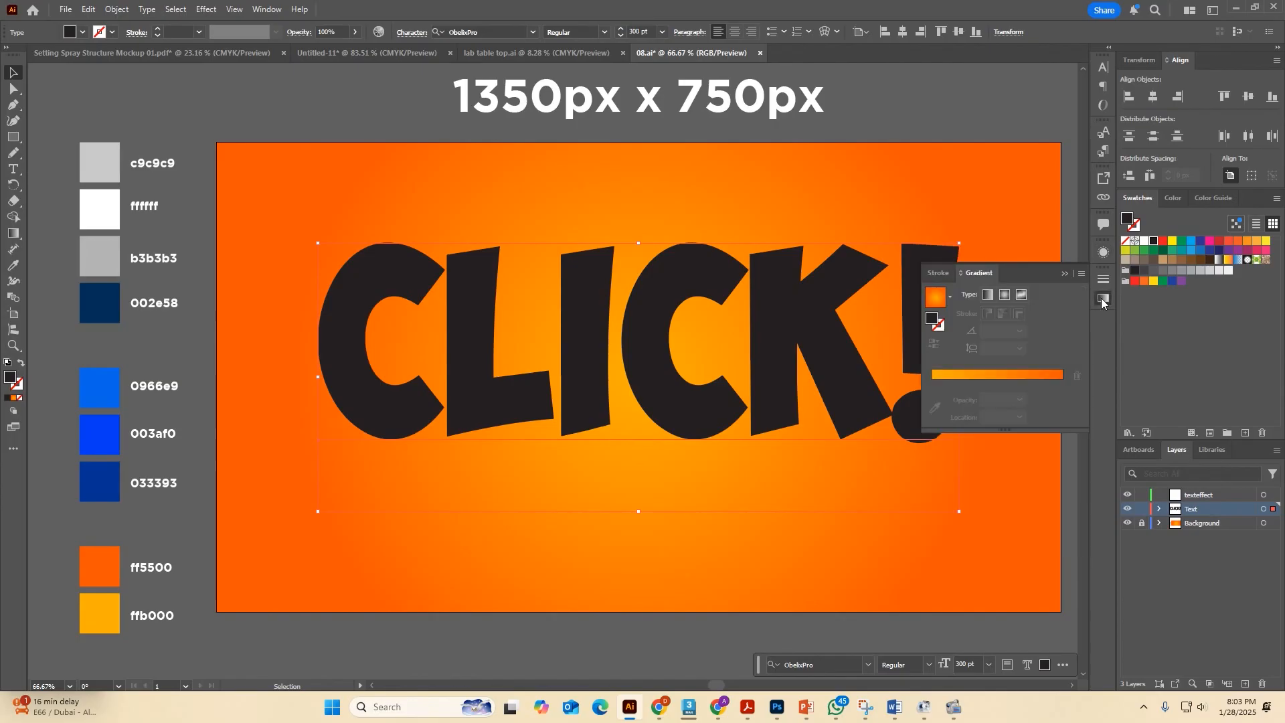
click(948, 297)
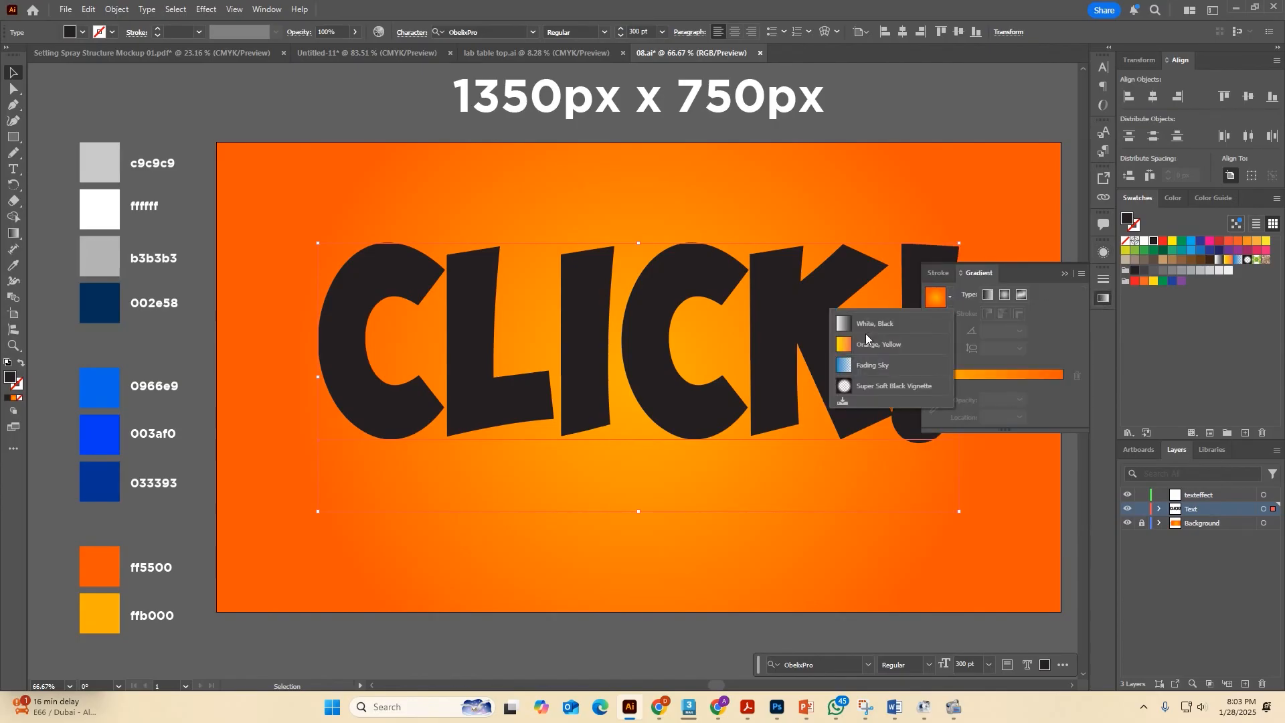
click(875, 323)
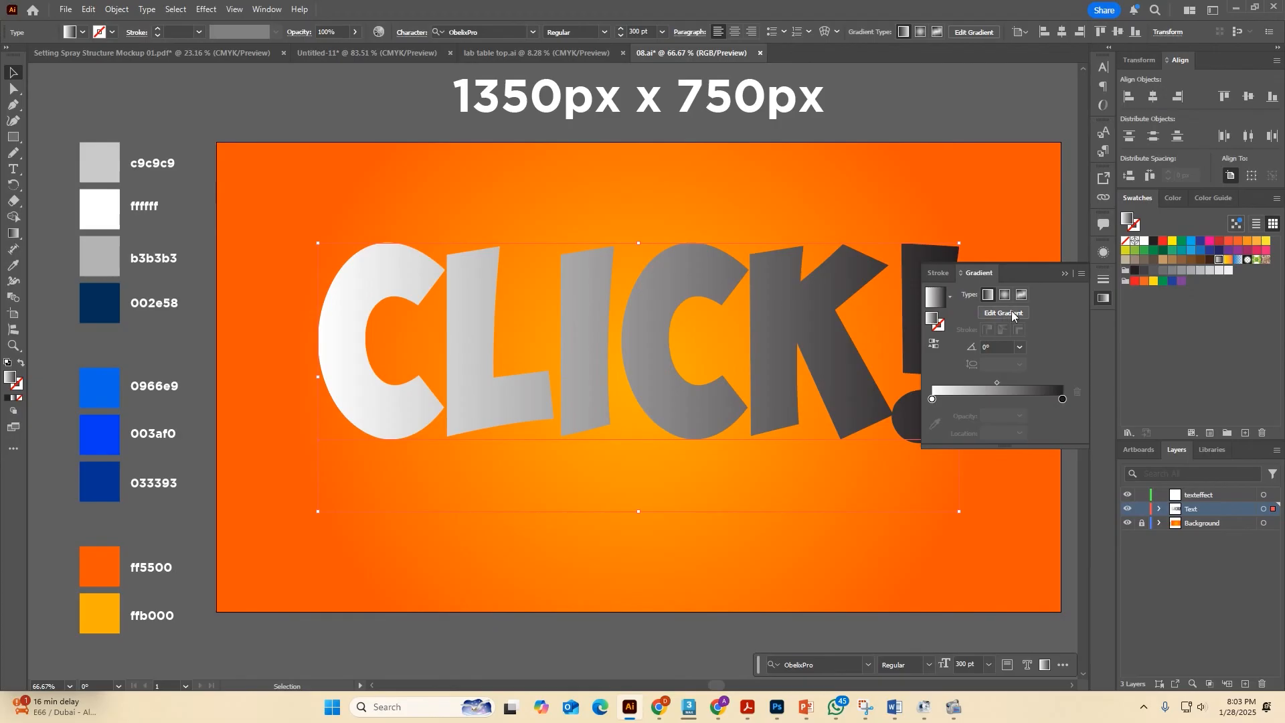
click(1019, 346)
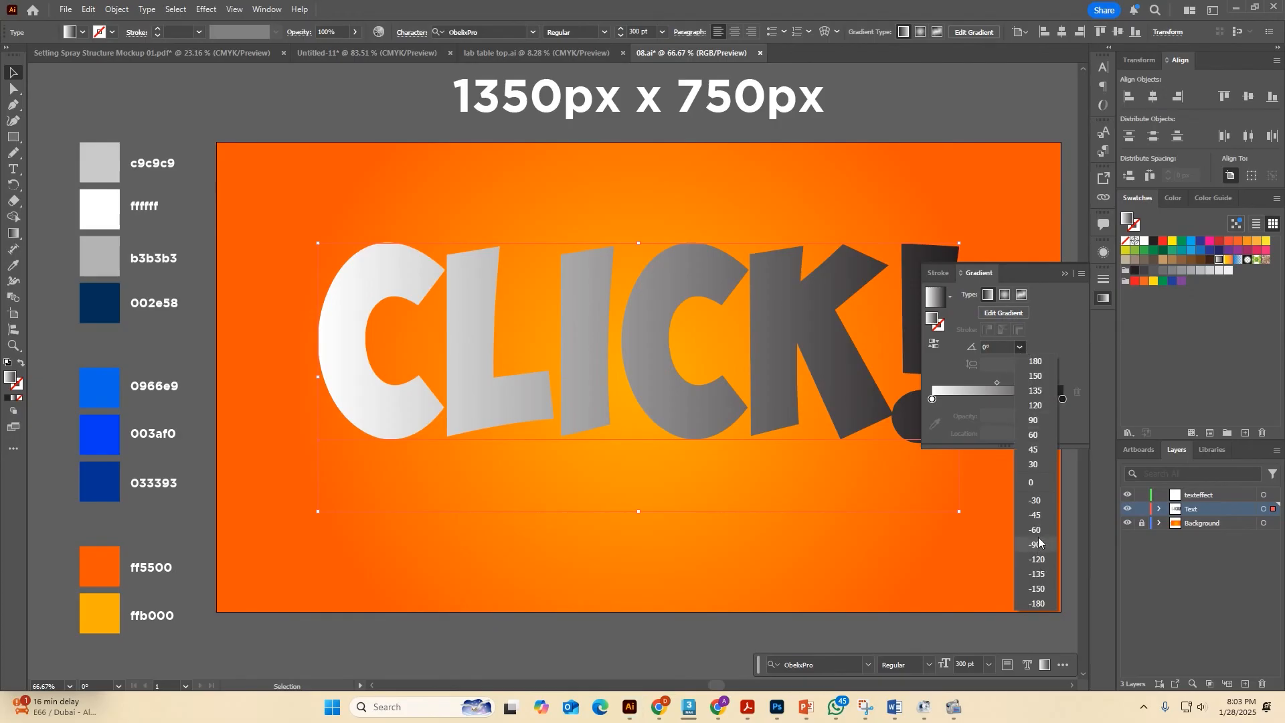
click(1035, 545)
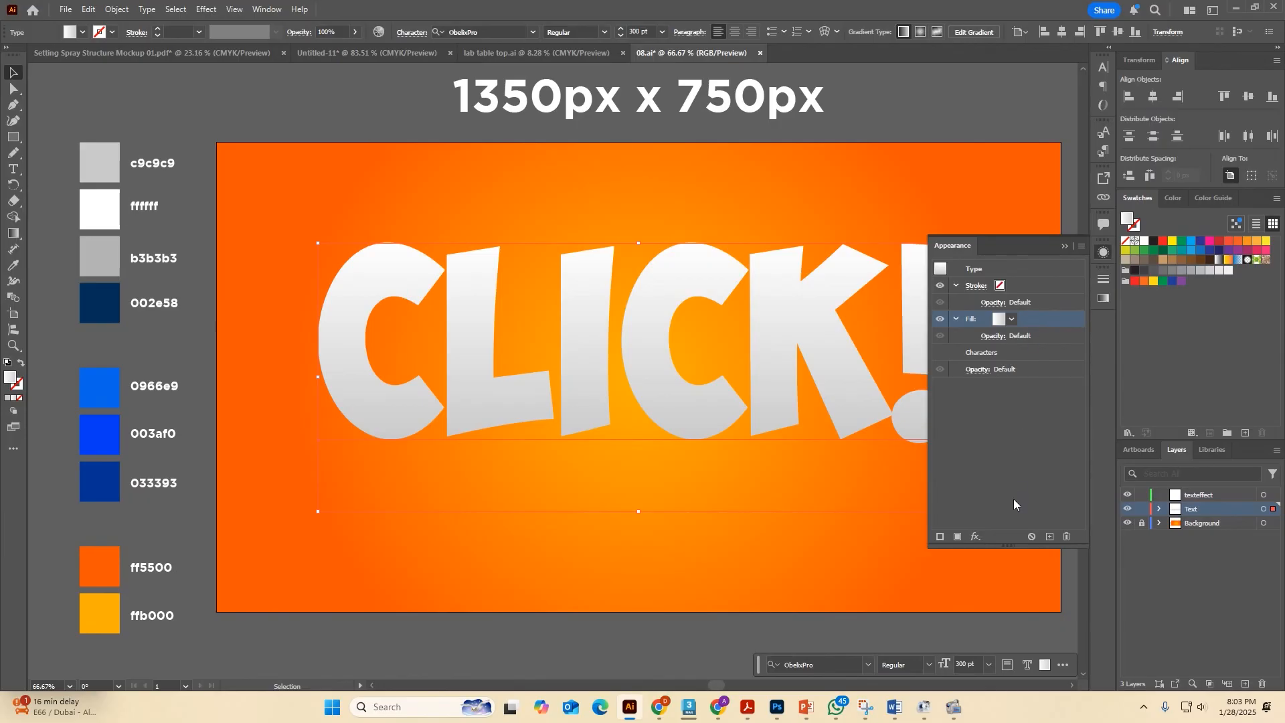
Add a second white fill and stack the gradient fill above it.
click(940, 537)
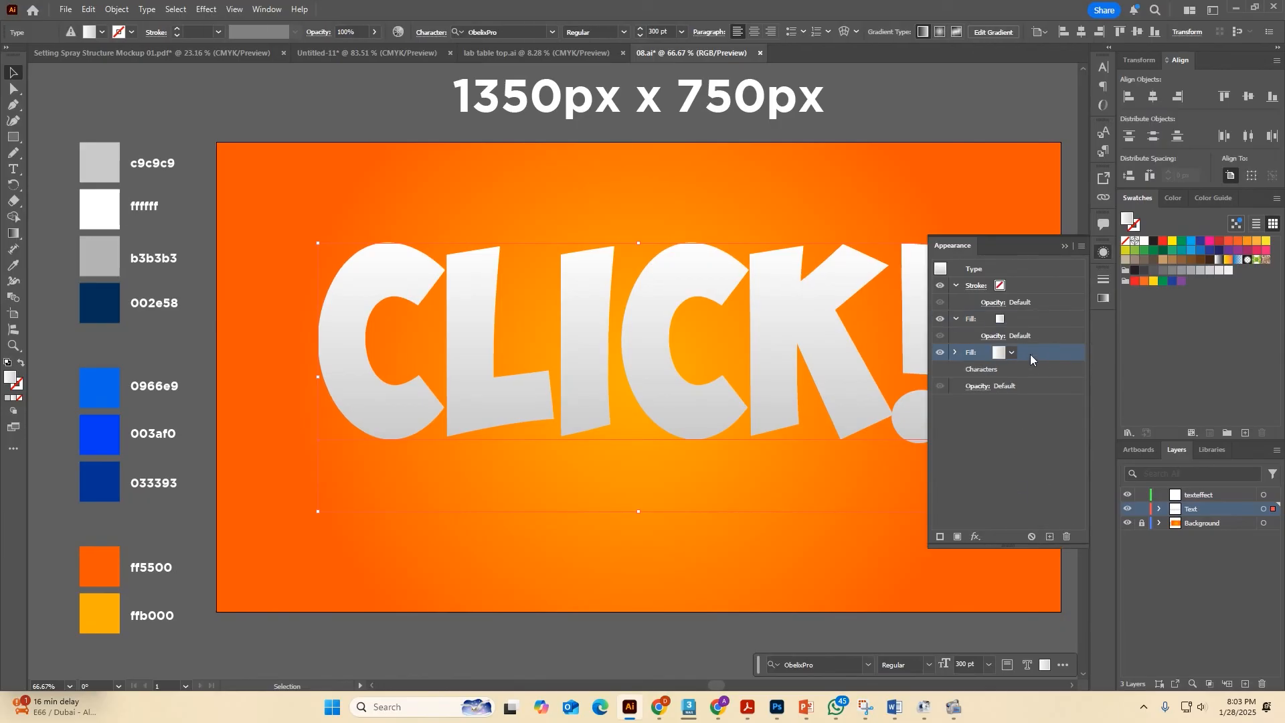
click(1012, 353)
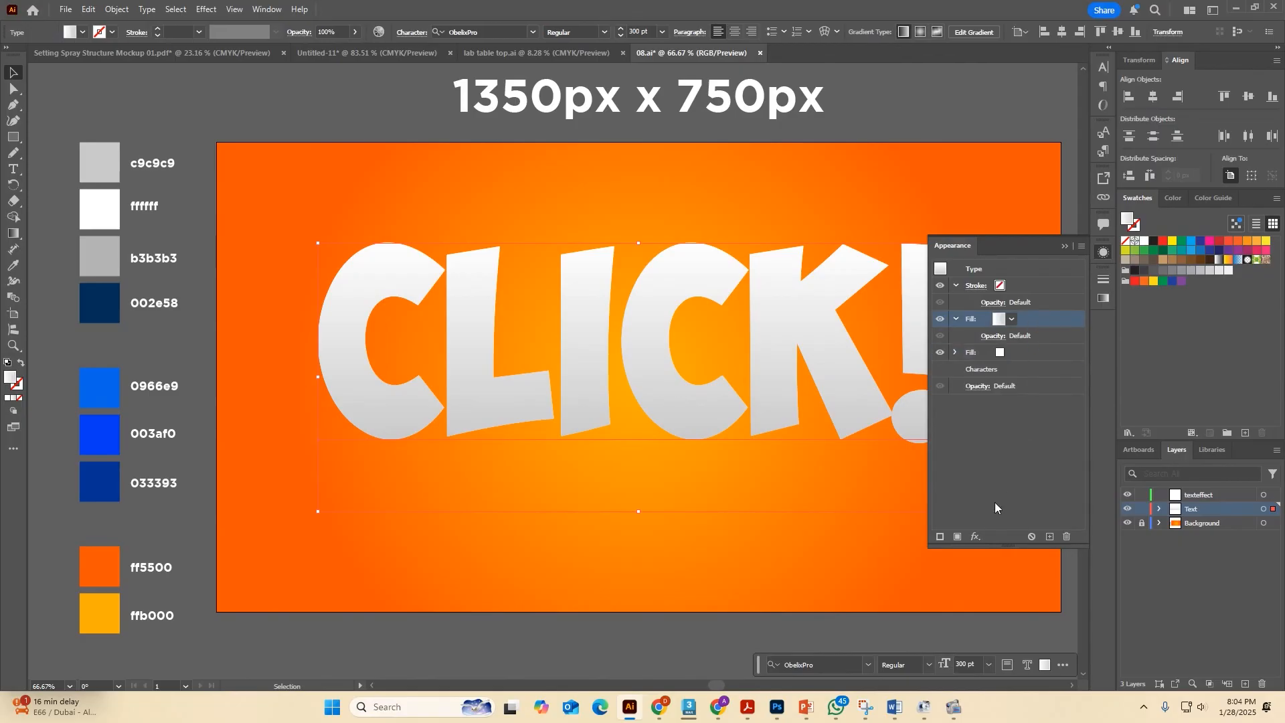
Apply an Offset Path effect of -3 px to the gradient fill.
click(998, 278)
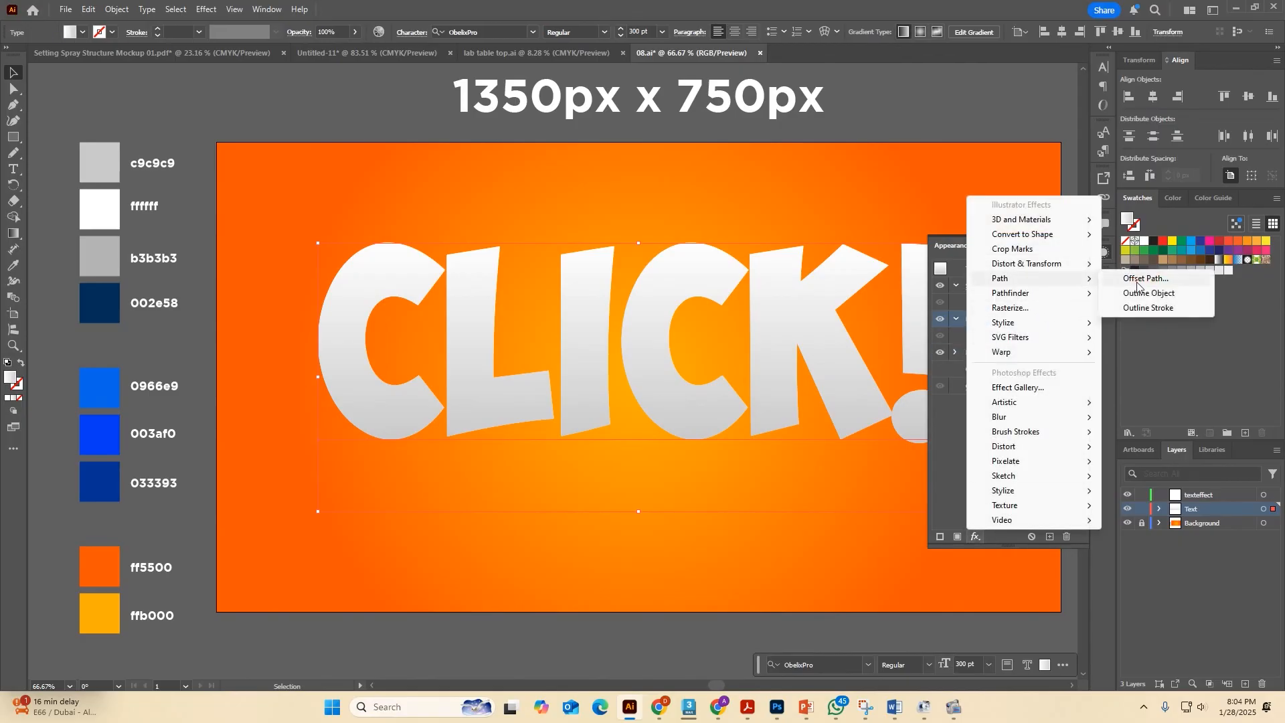
click(1139, 278)
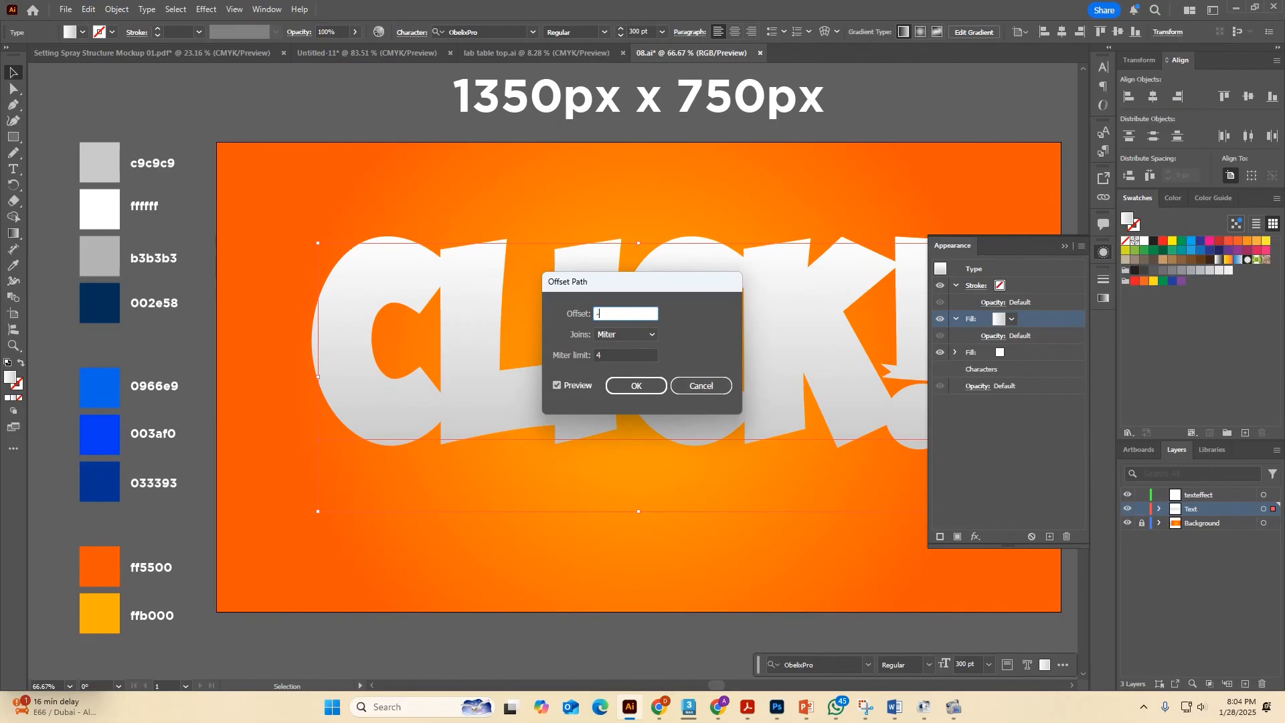
text(-3 px)
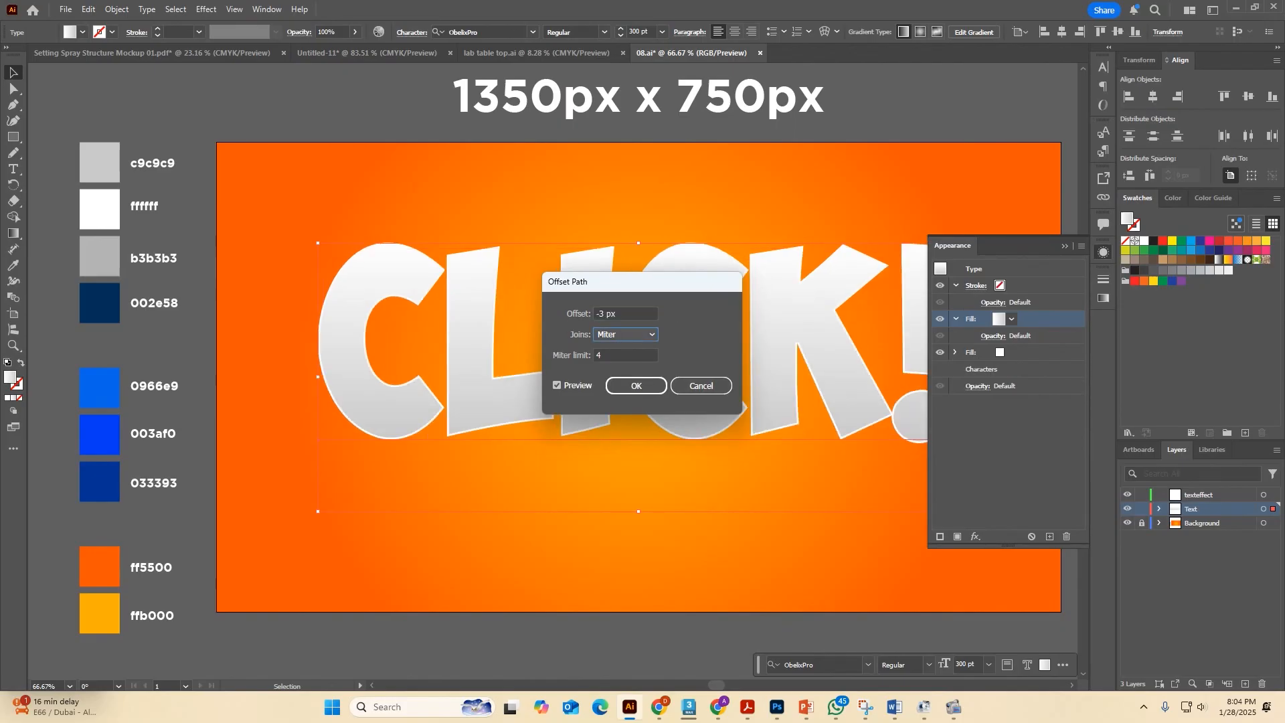
click(635, 388)
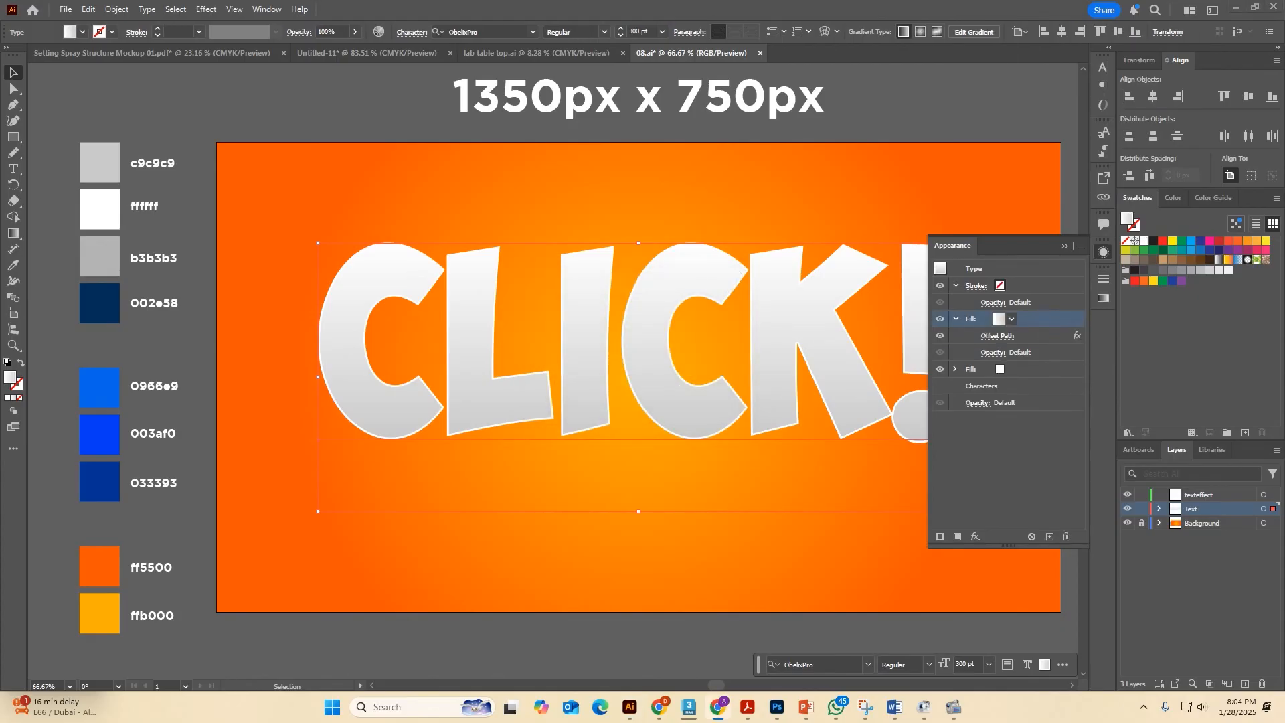
Apply a Transform effect moving the gradient fill 3 px horizontally and vertically.
click(974, 538)
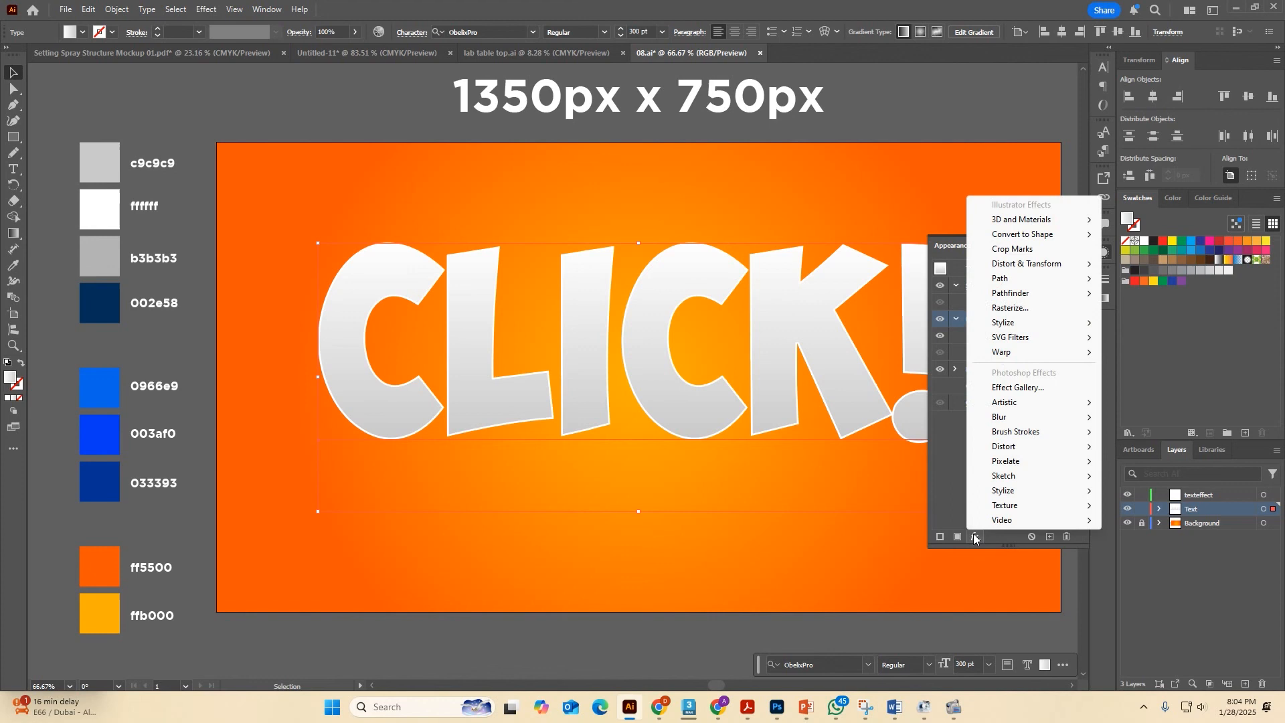
mouse_move(1026, 264)
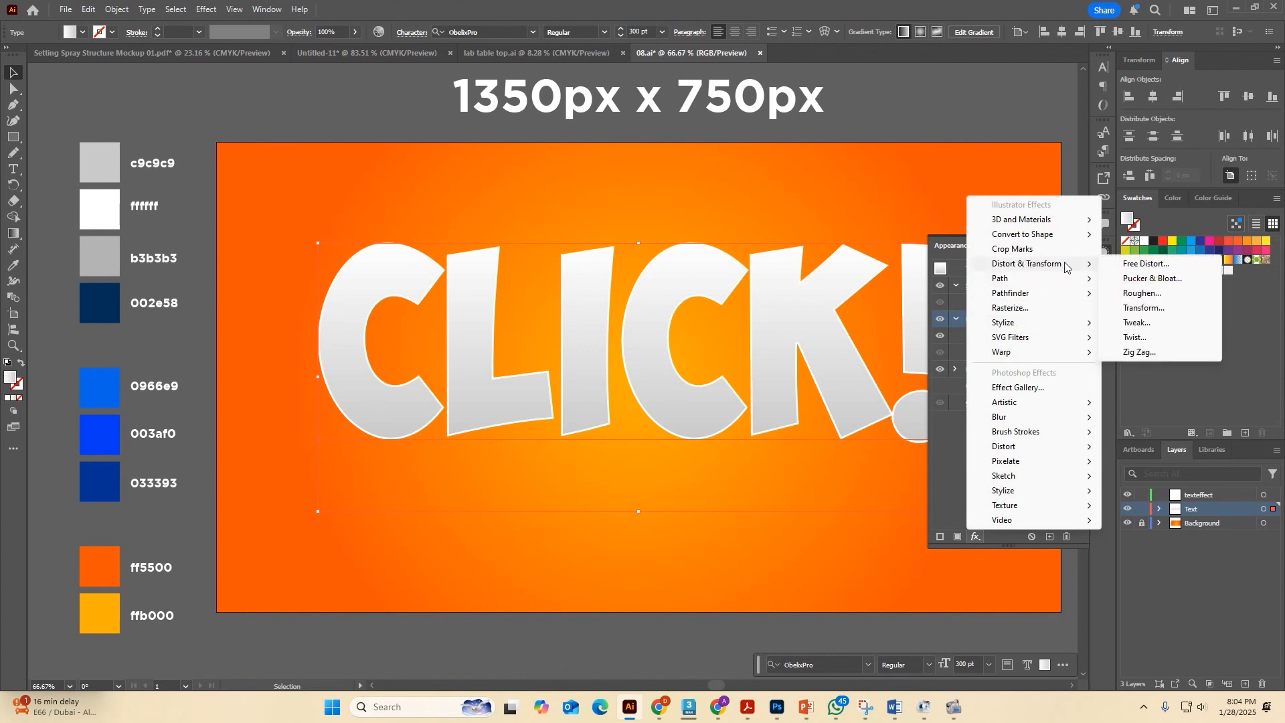
click(1142, 309)
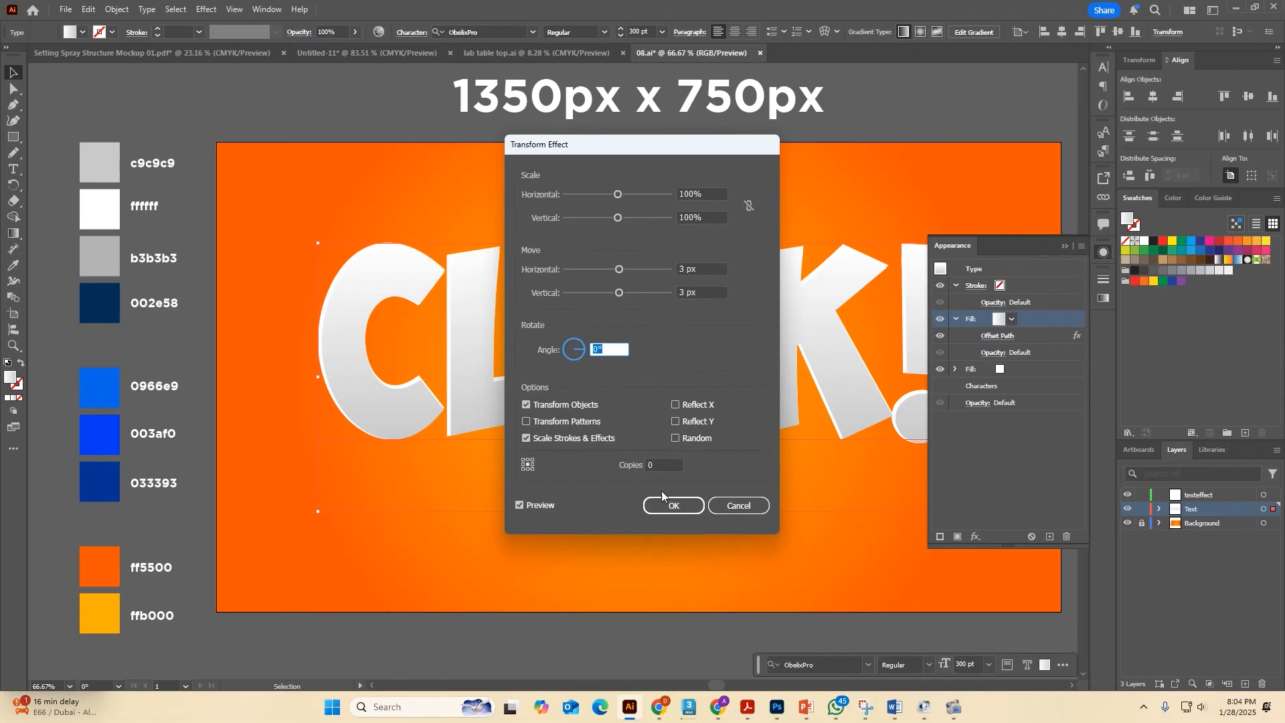
click(672, 506)
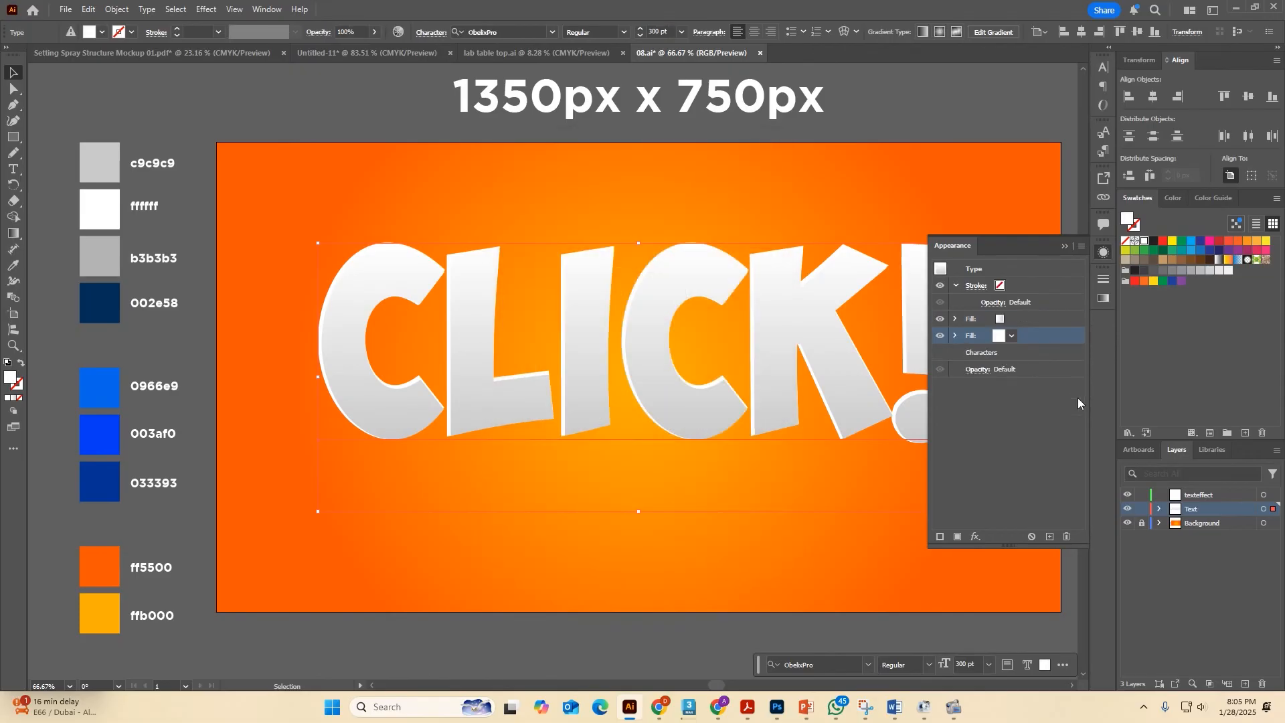
mouse_move(1050, 537)
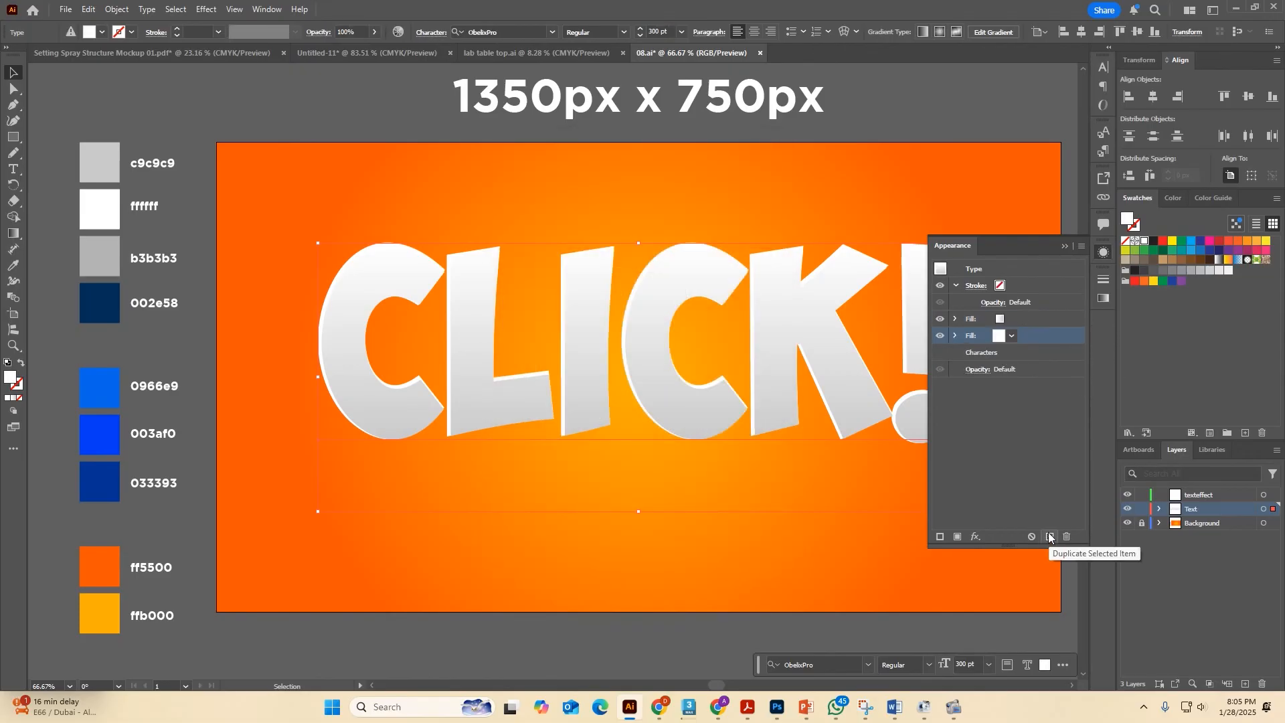
Duplicate the fill as gray with a 30-copy Transform of -0.5 / 0.5 px for the extrusion.
click(1050, 537)
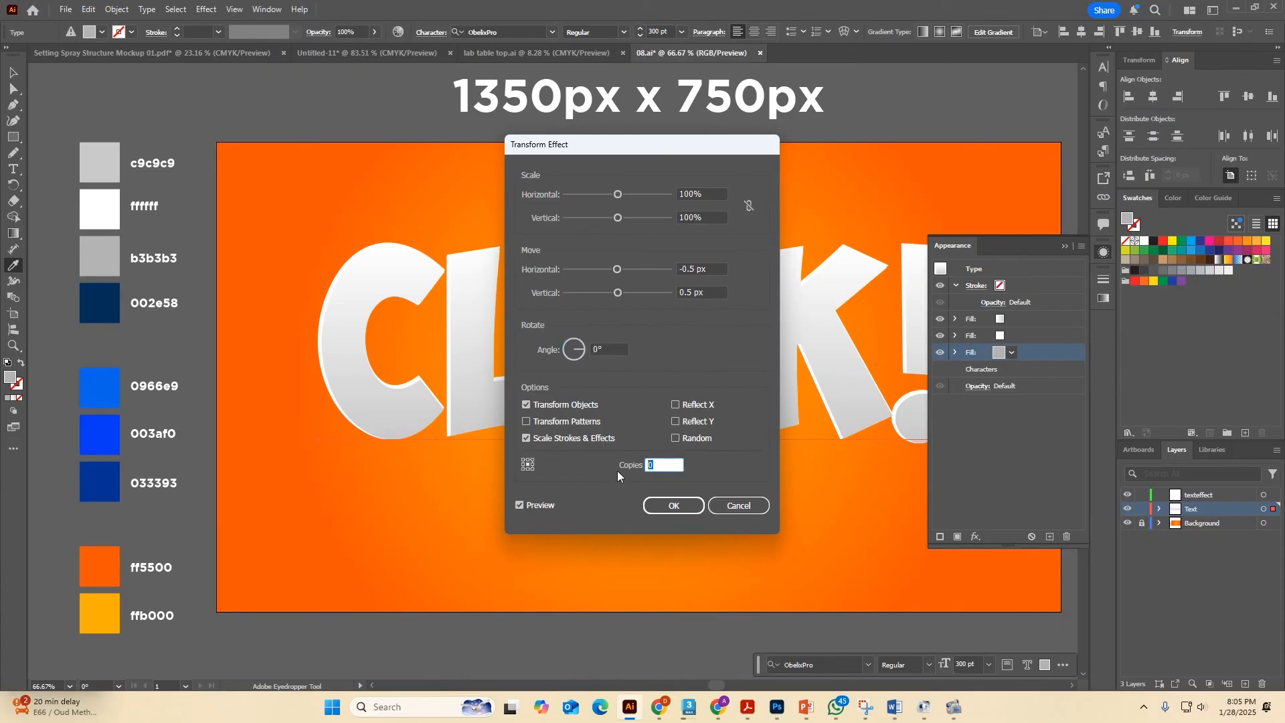
text(30)
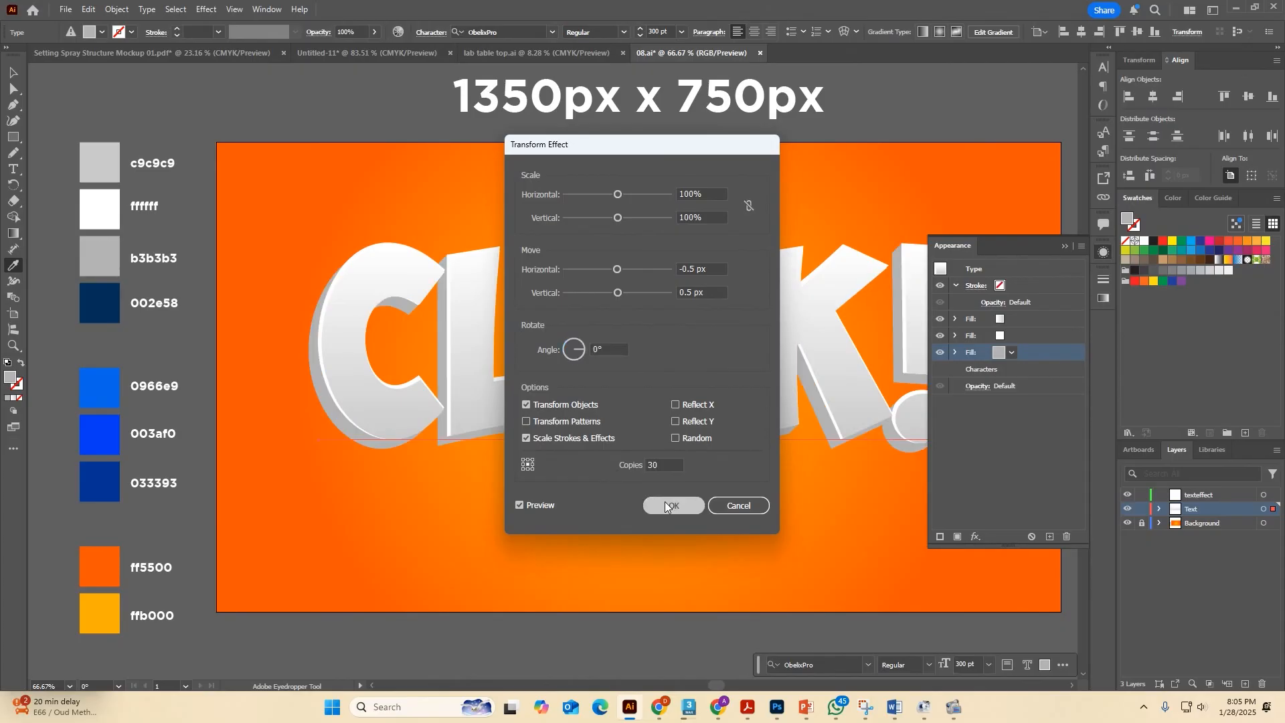
click(672, 504)
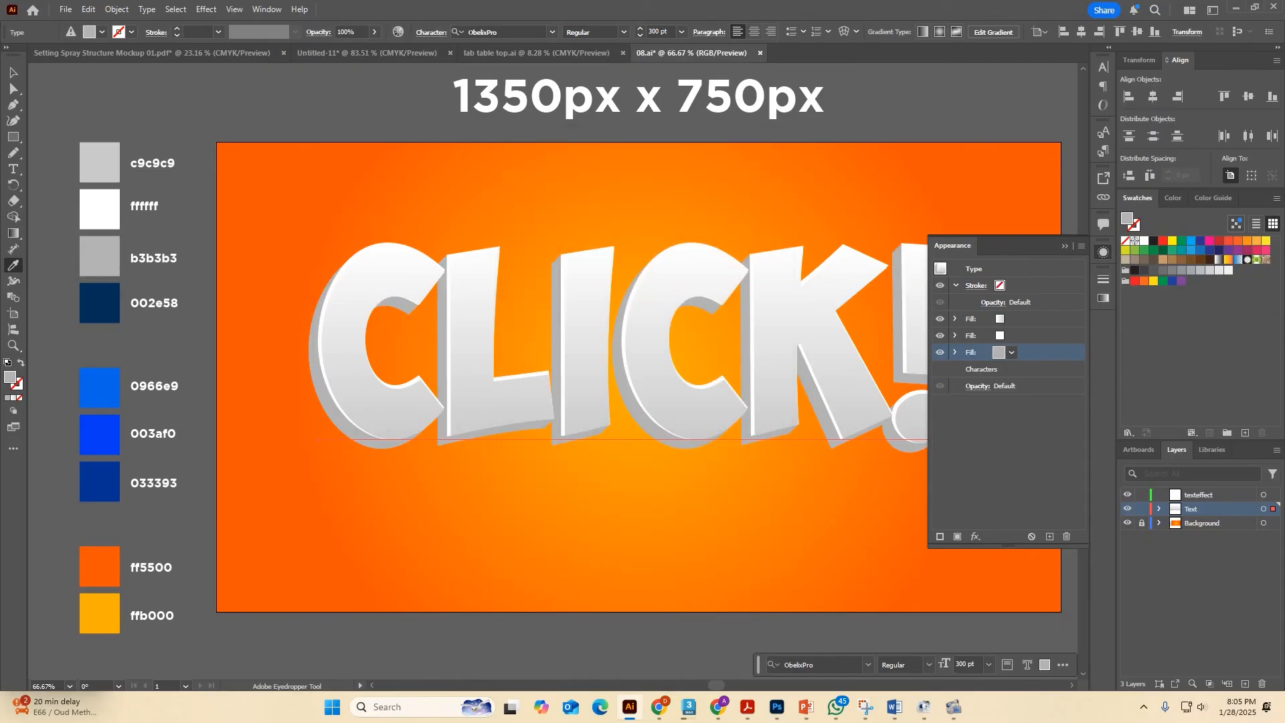
click(972, 335)
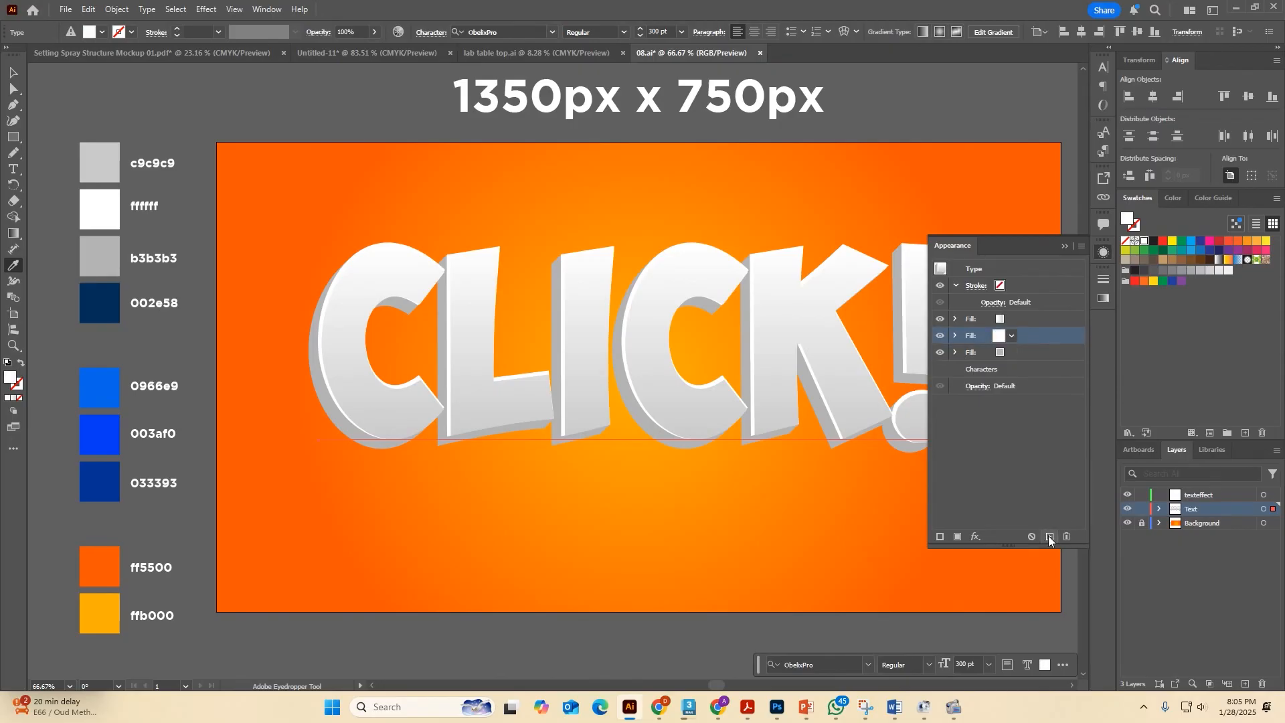
Duplicate the white fill to the bottom and Transform it -18 px / 18 px down-left.
click(1049, 537)
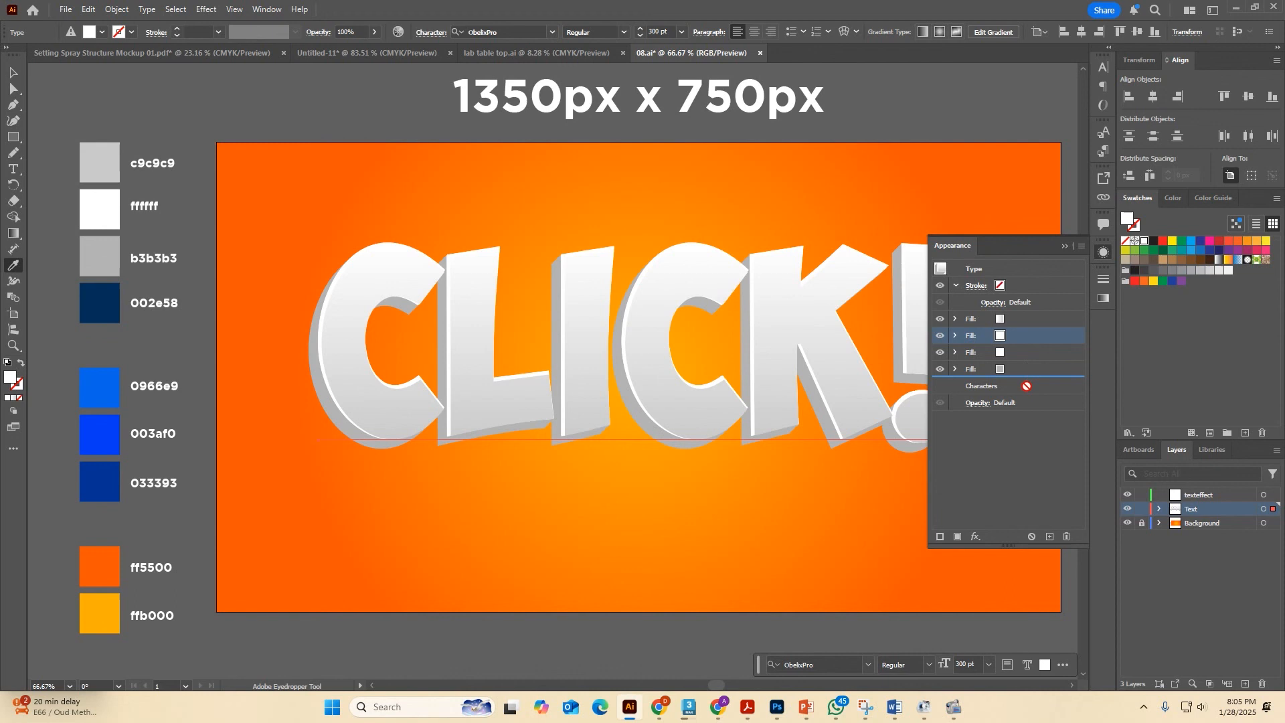
click(969, 368)
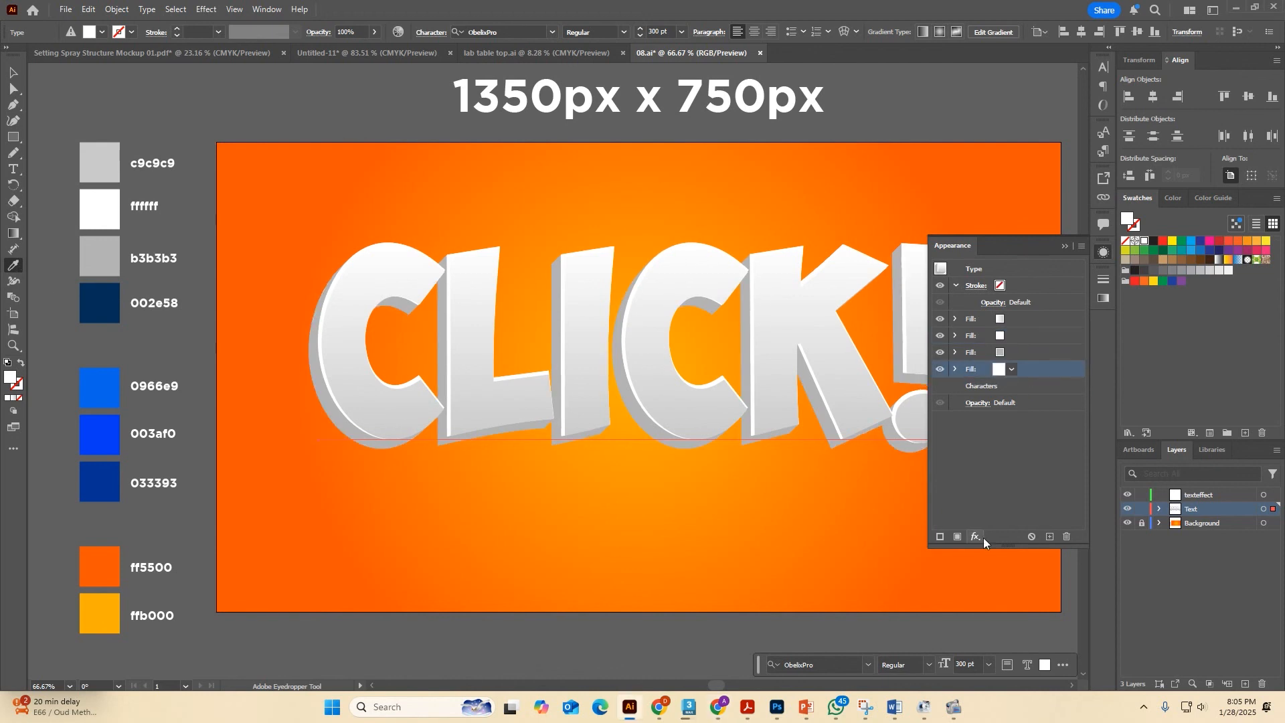
click(975, 537)
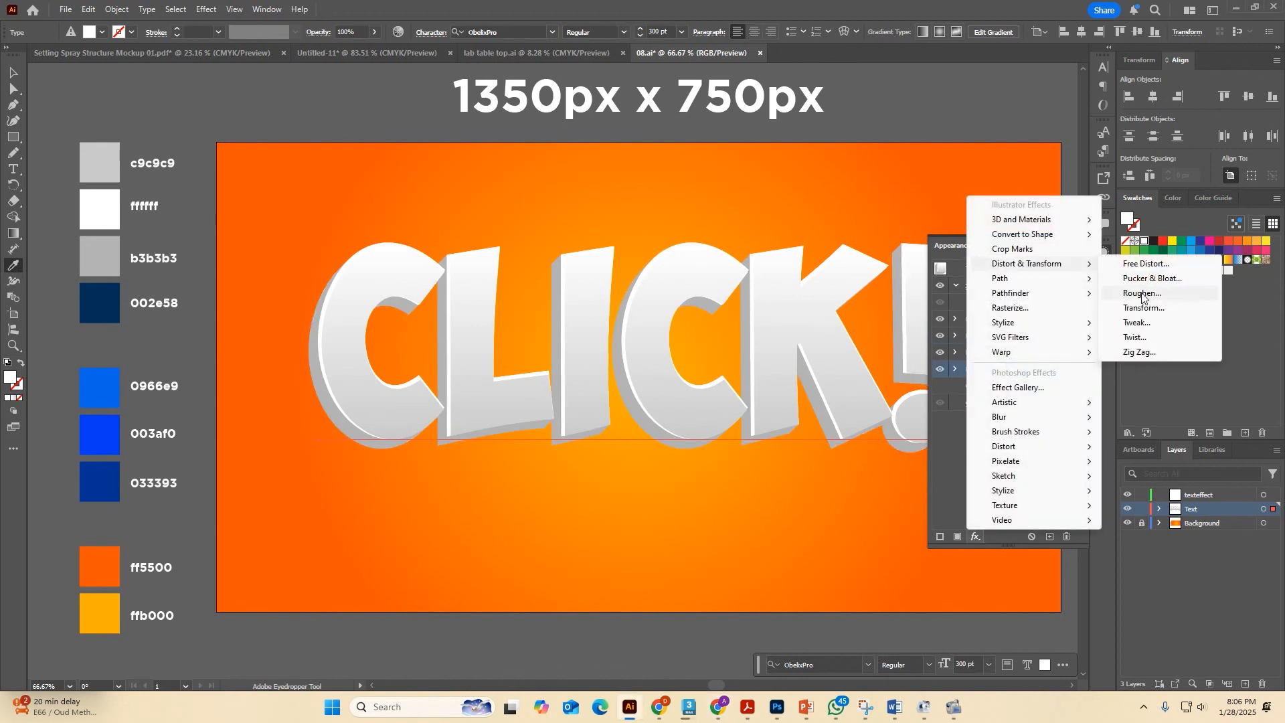
click(1142, 308)
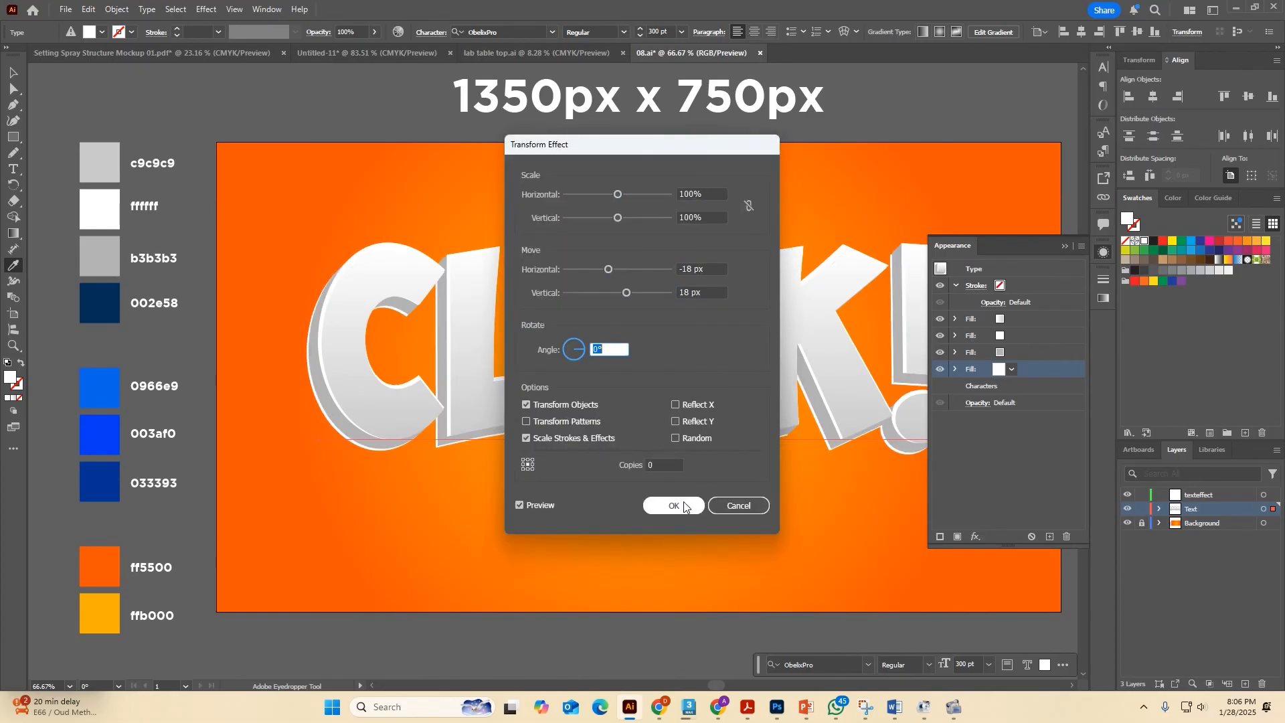
click(672, 506)
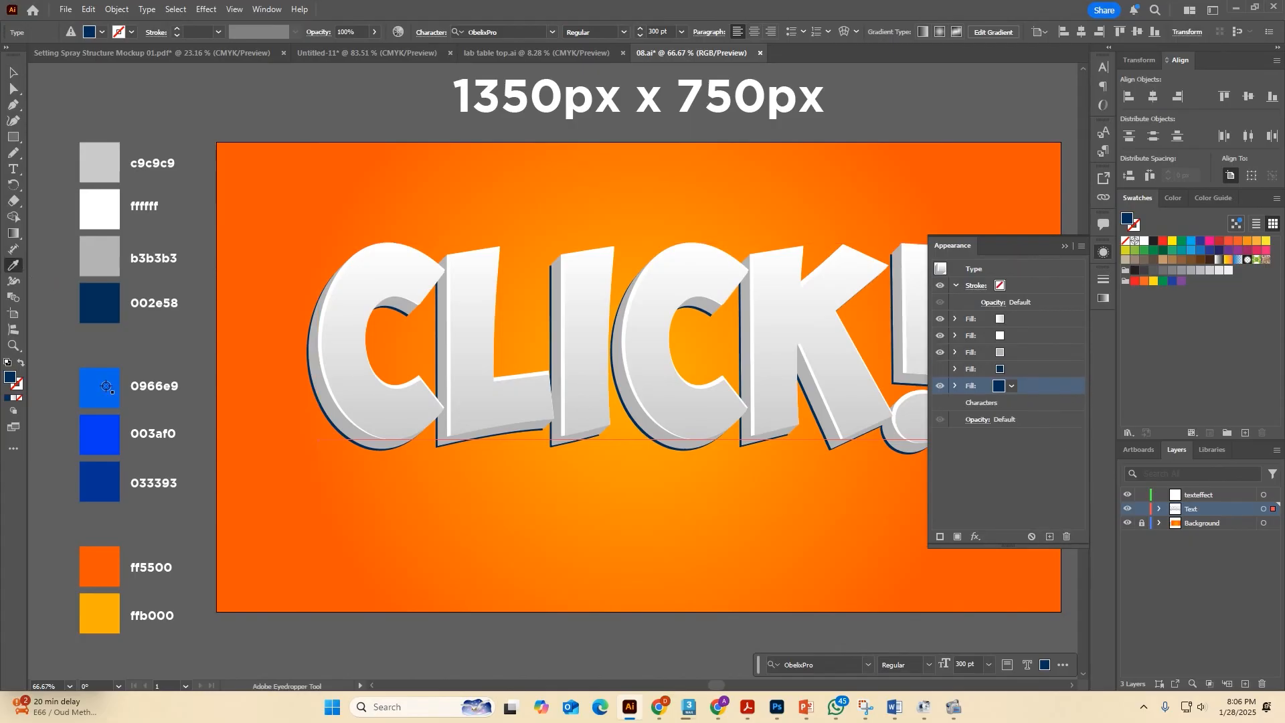
Colour a fill bright blue 0966e9 and give it an Offset Path with rounded joins.
click(974, 536)
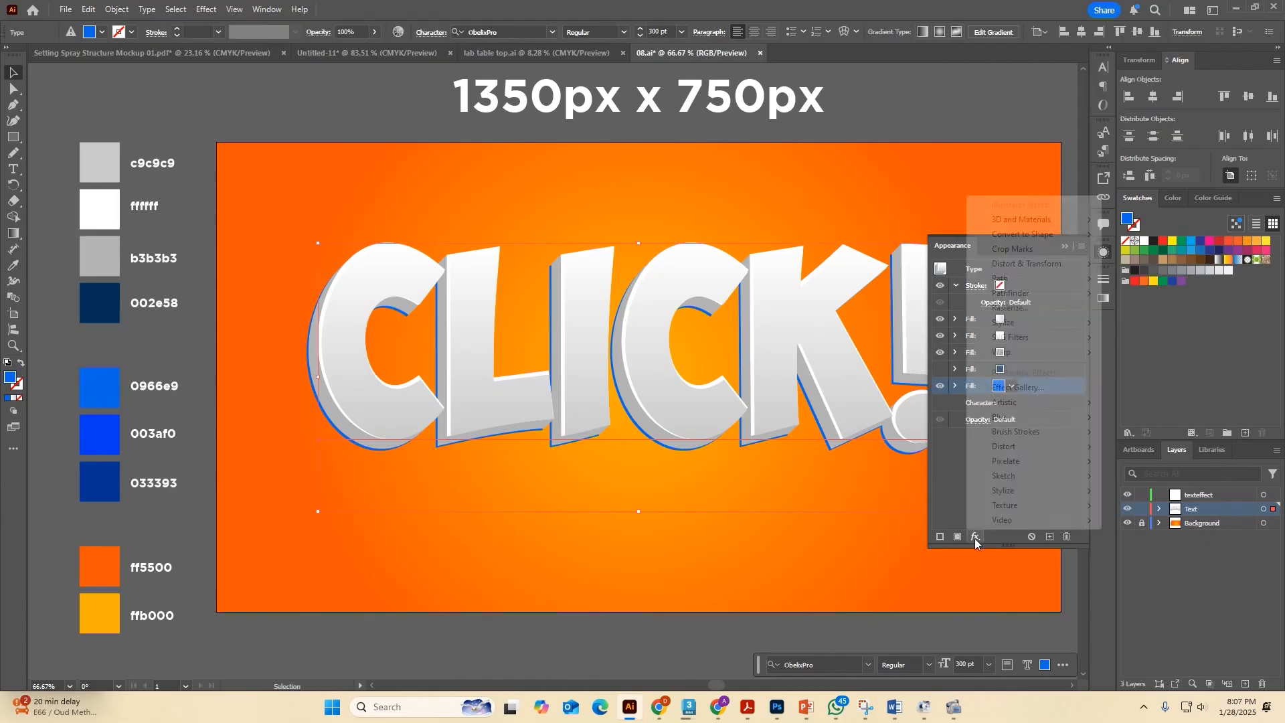
mouse_move(1000, 279)
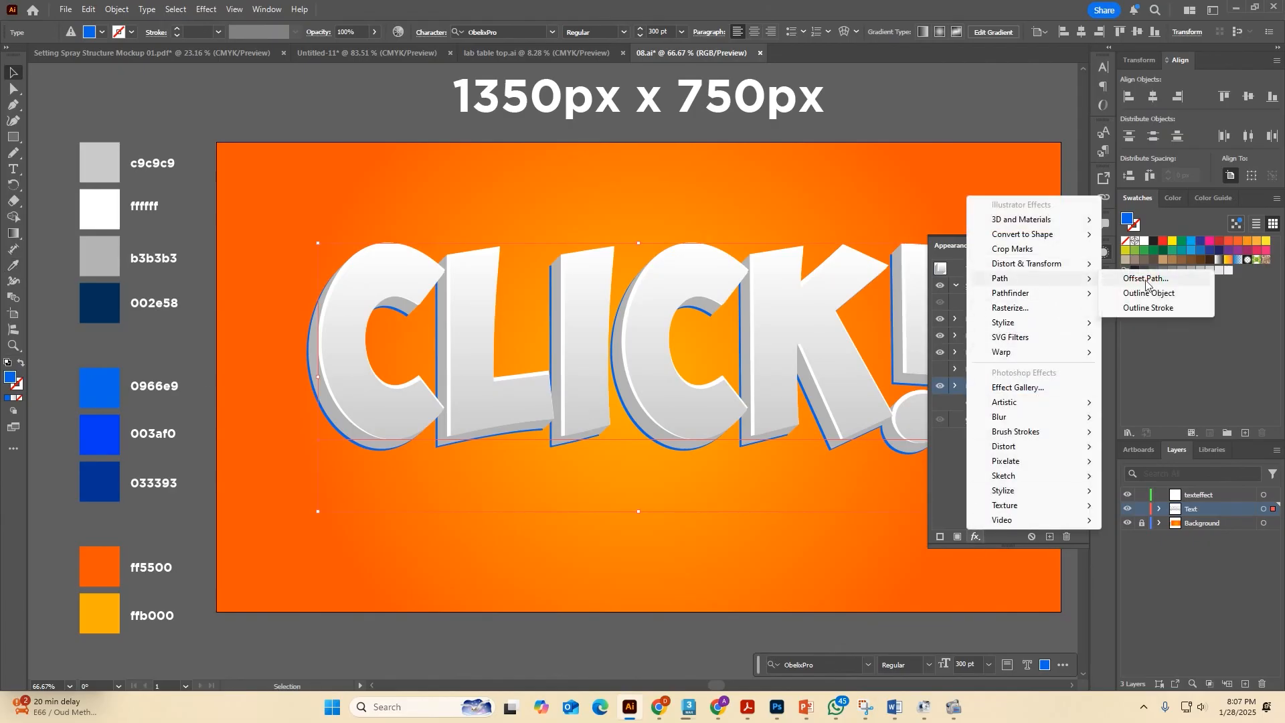
click(1142, 279)
text(2)
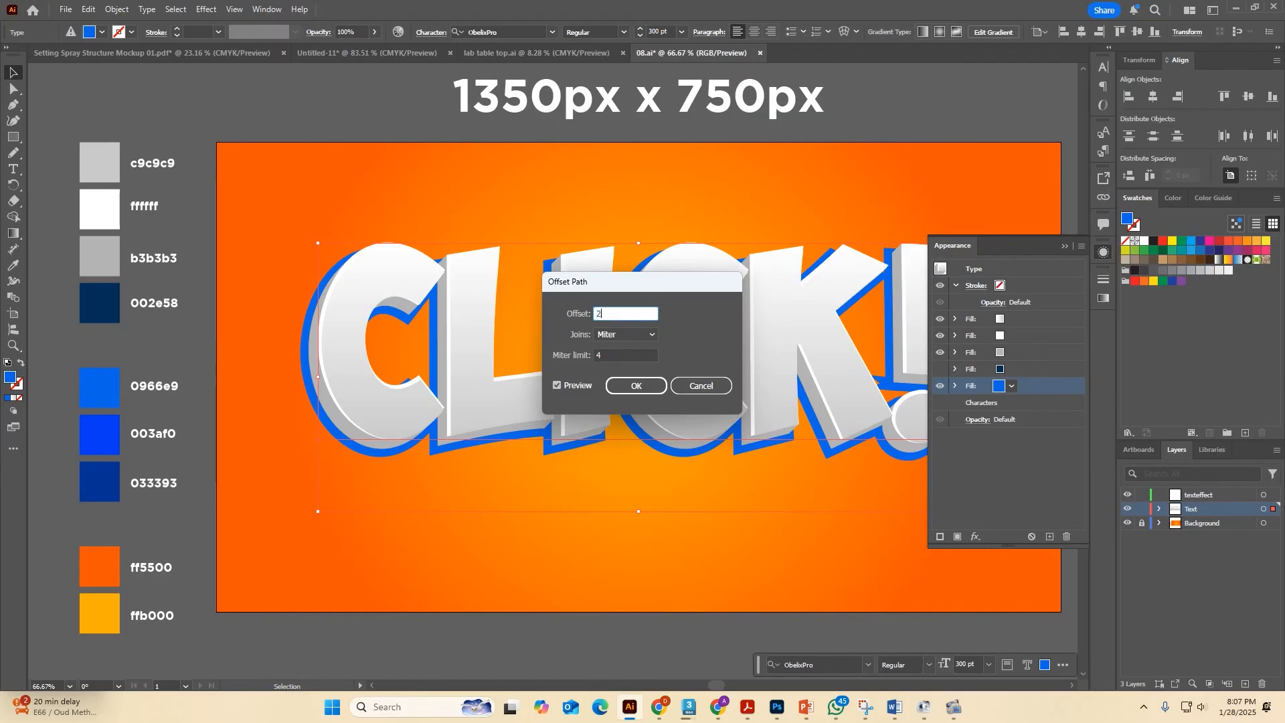
click(626, 335)
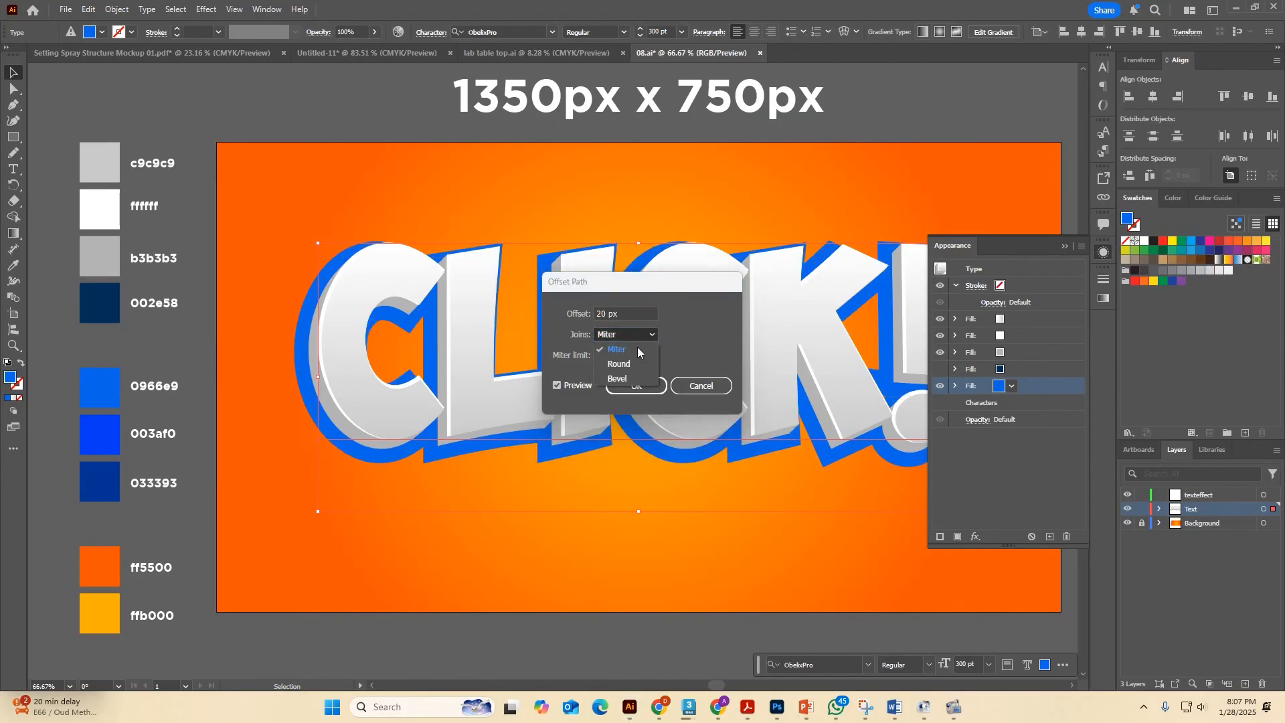
click(619, 364)
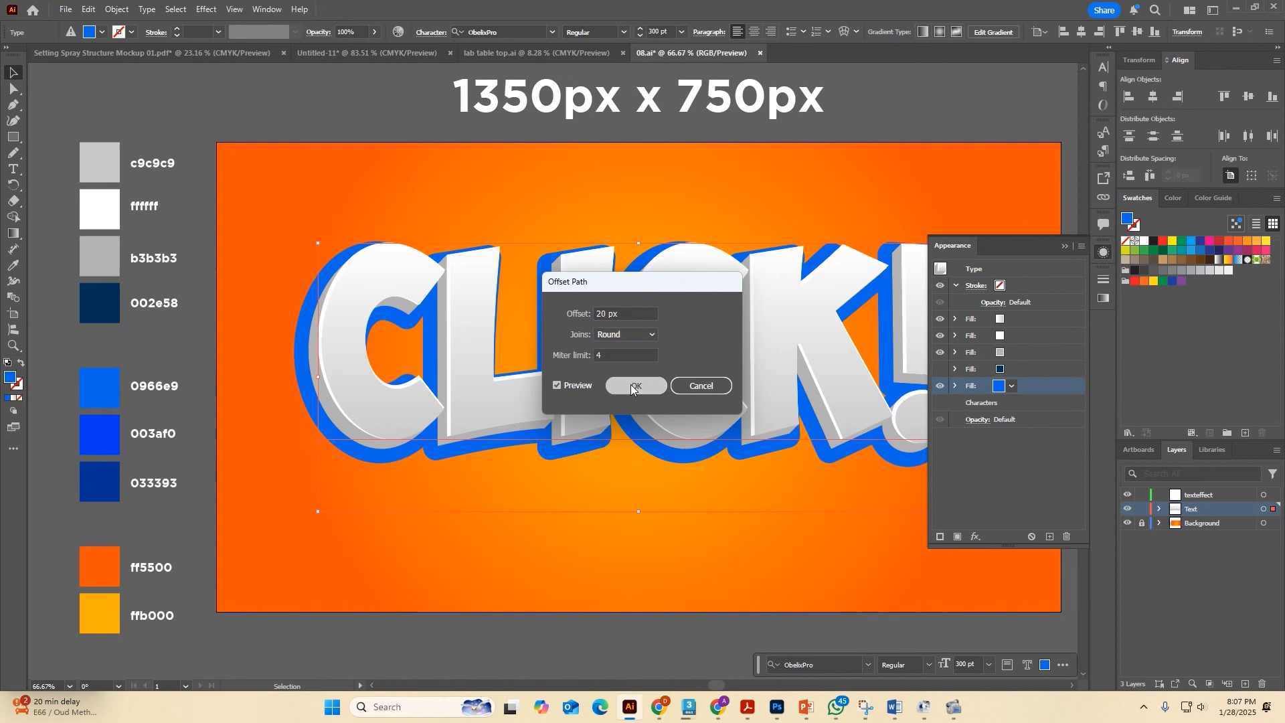
Give the bottom dark blue fill a 40-copy Transform of -0.5 / 0.5 px for a deep extrusion.
click(634, 385)
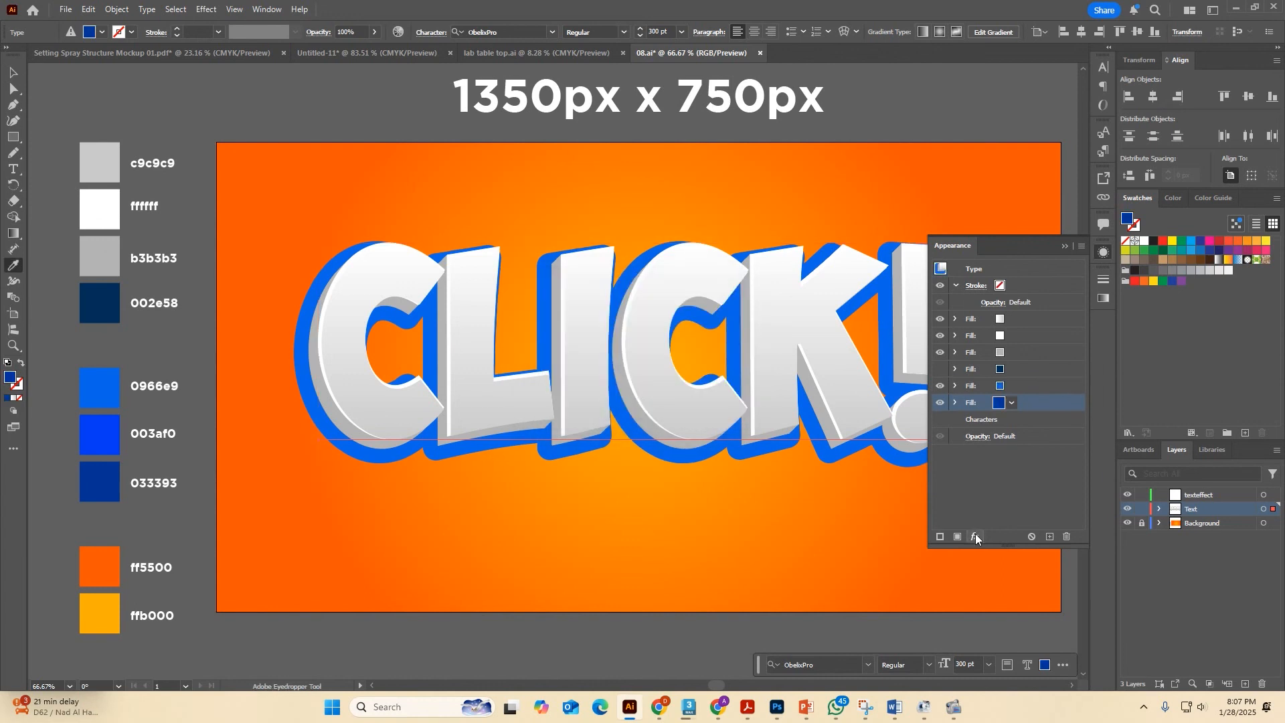
click(975, 536)
text(-)
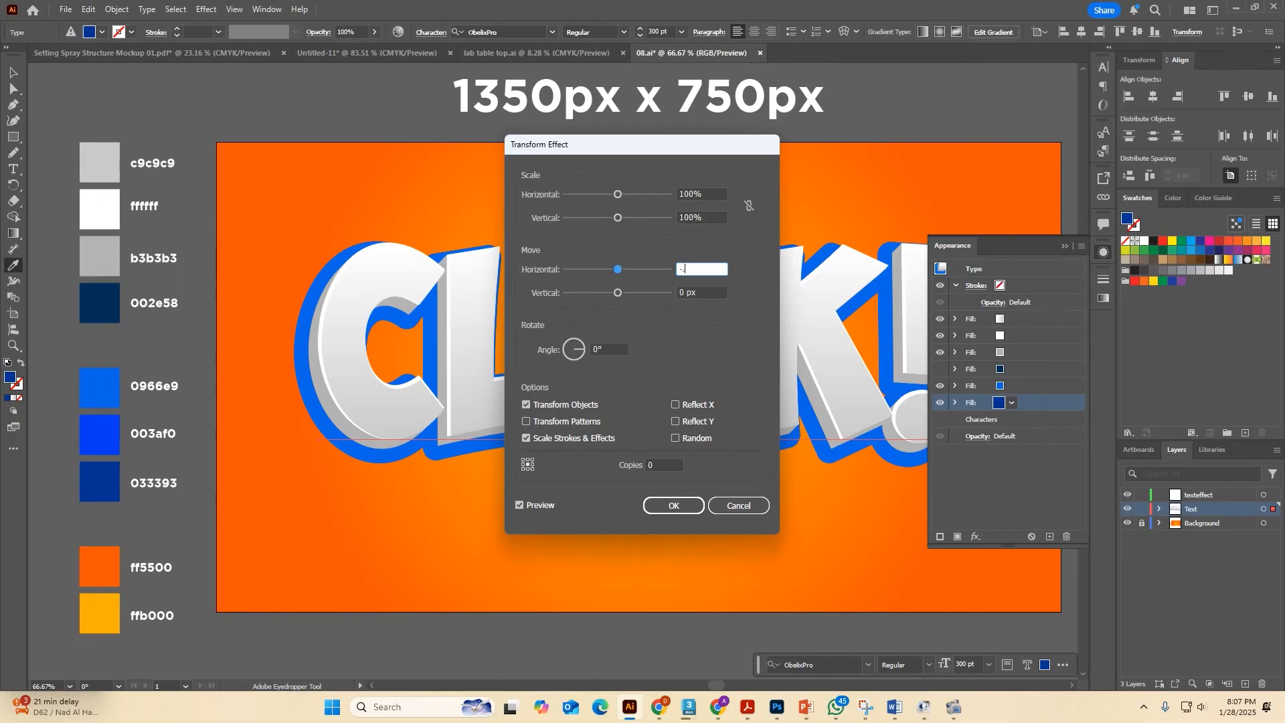
click(608, 348)
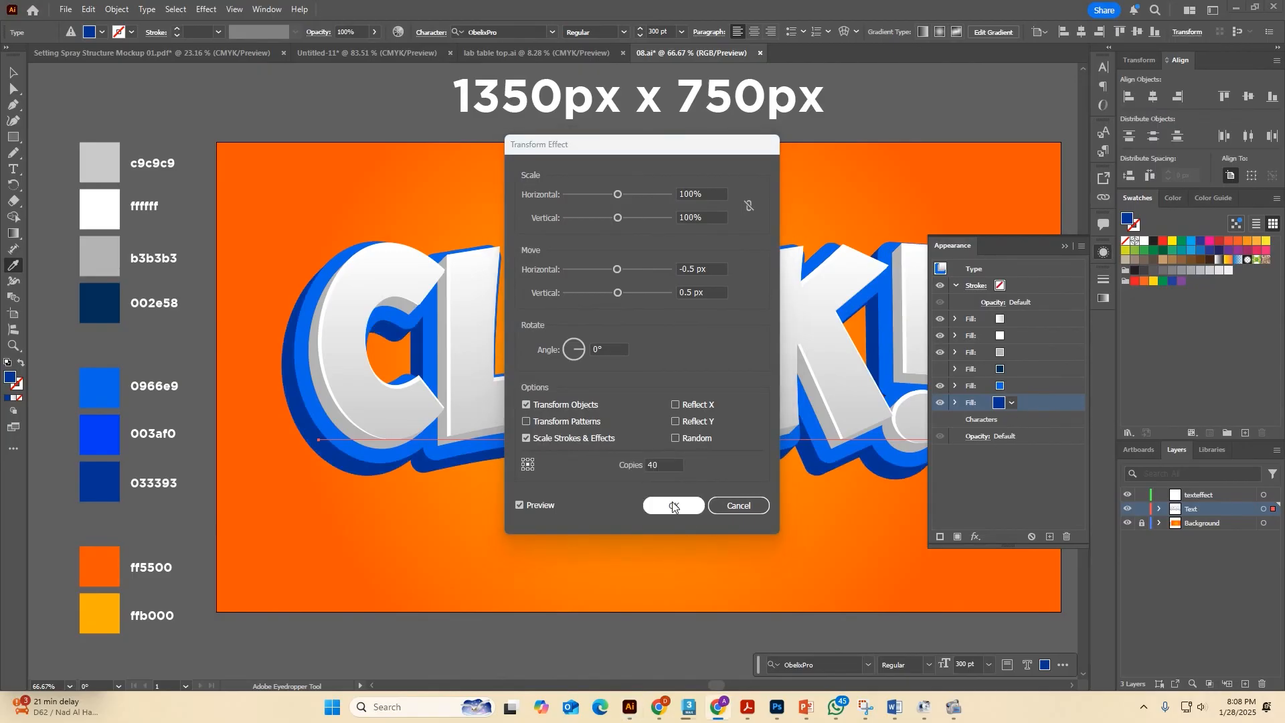
click(672, 505)
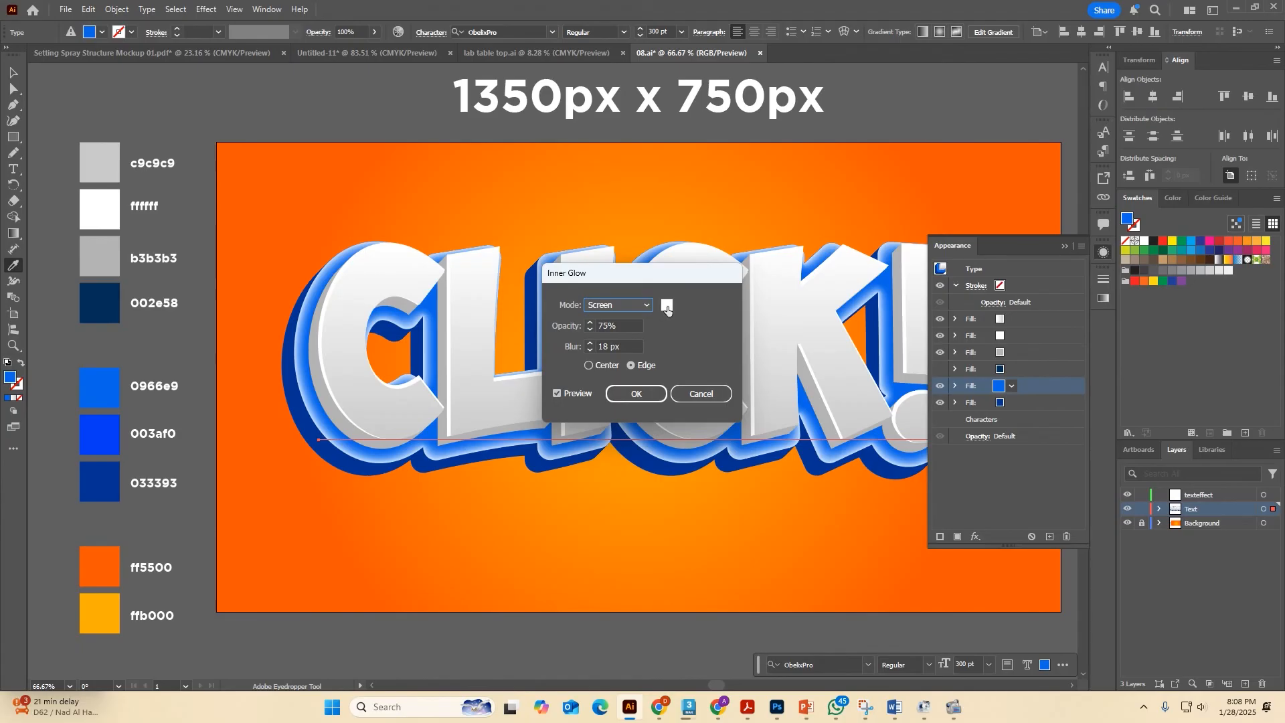
Apply a Screen 75% 18 px Edge inner glow in cyan 00cfff to the blue fill.
click(667, 306)
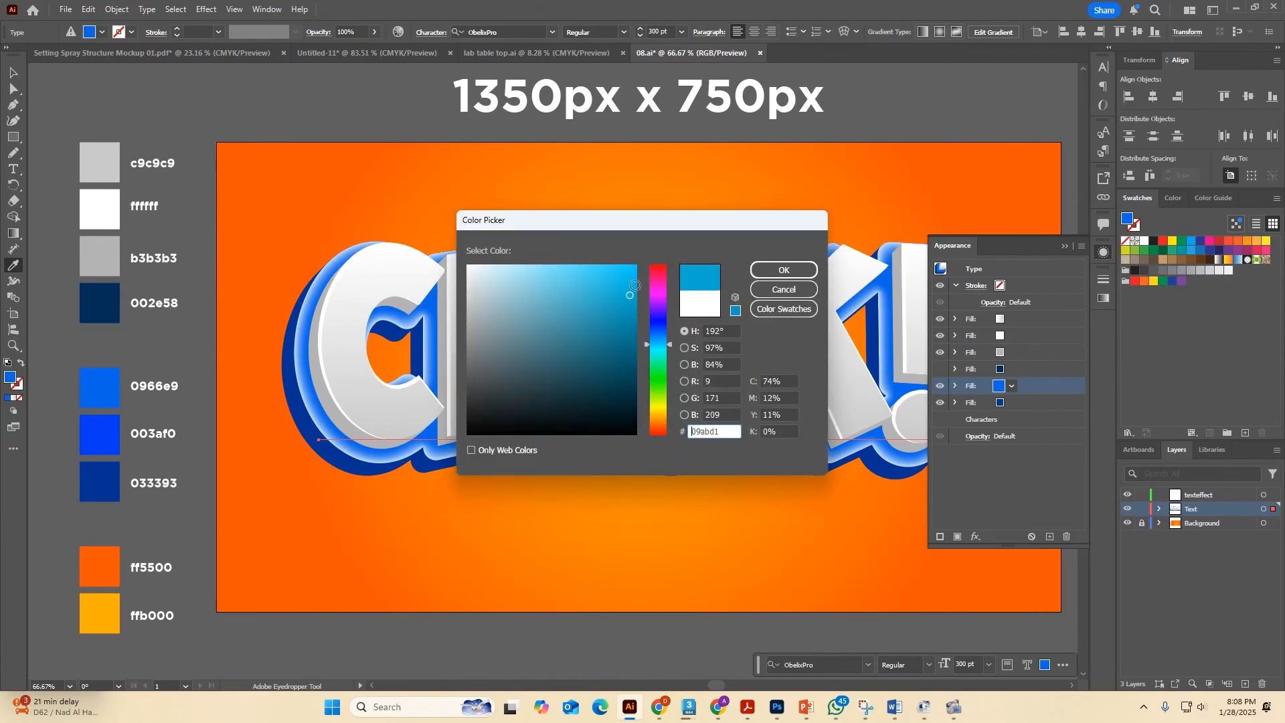
click(634, 268)
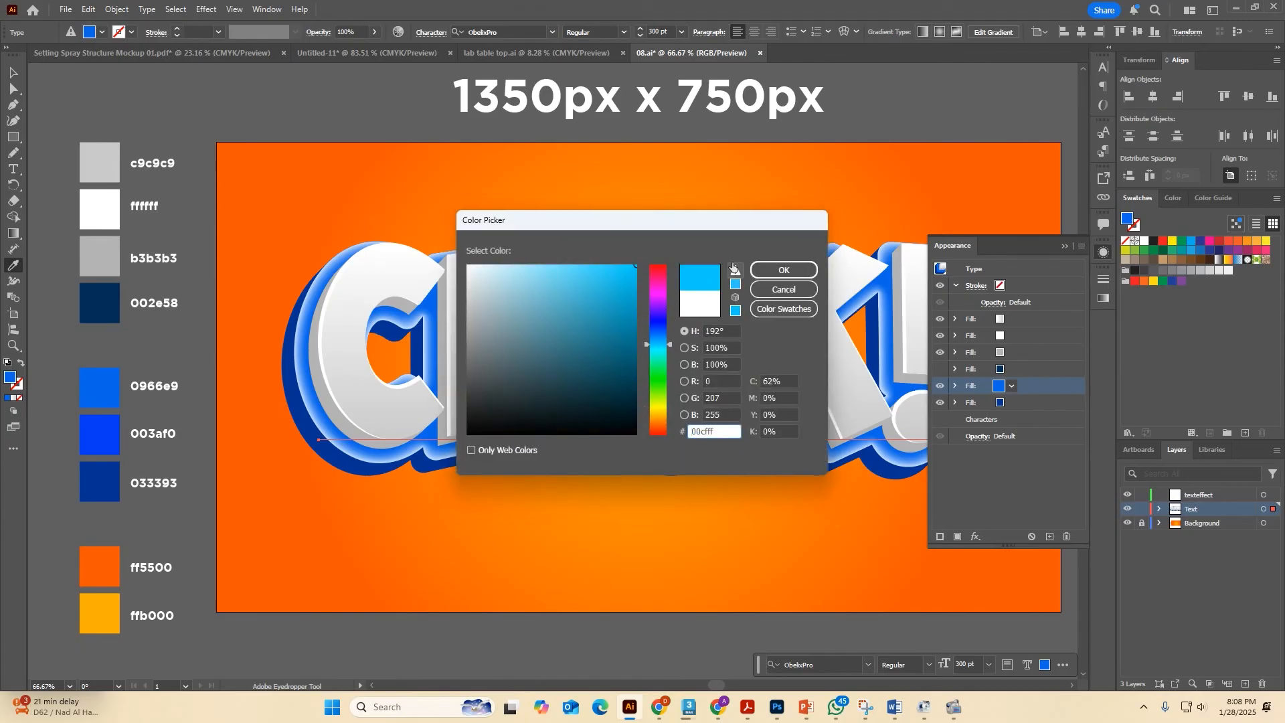
click(782, 269)
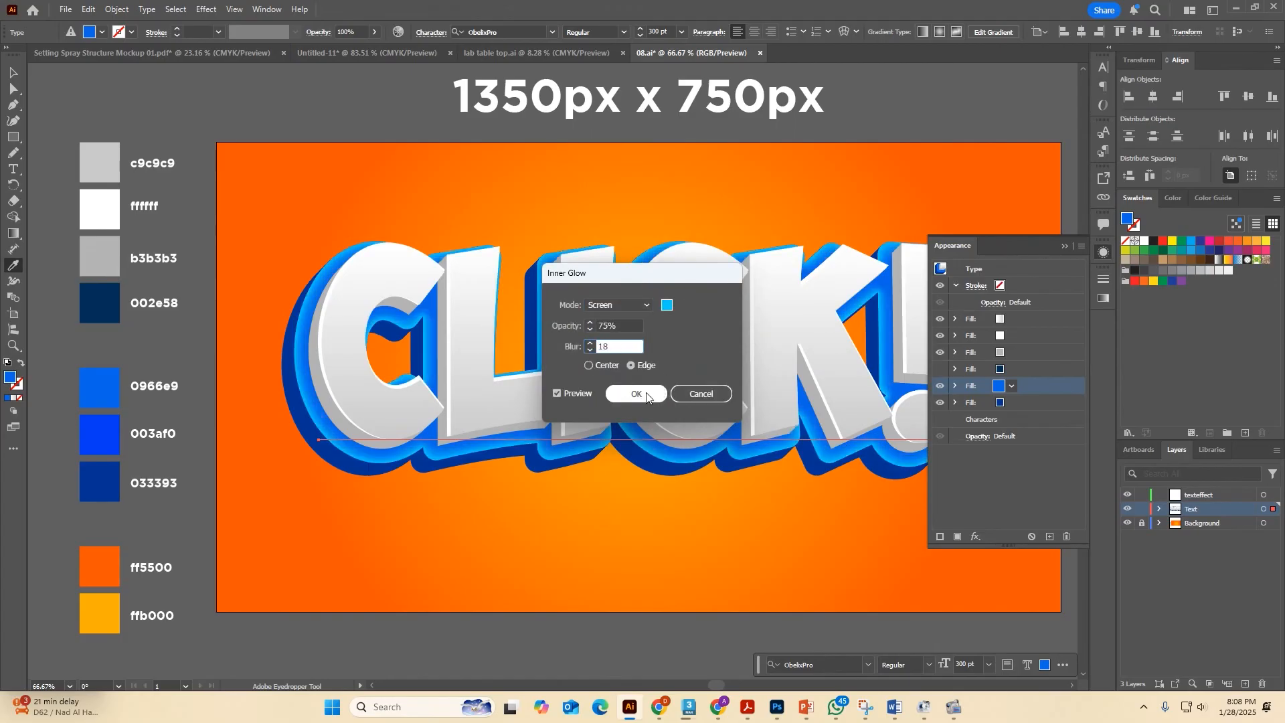
click(635, 394)
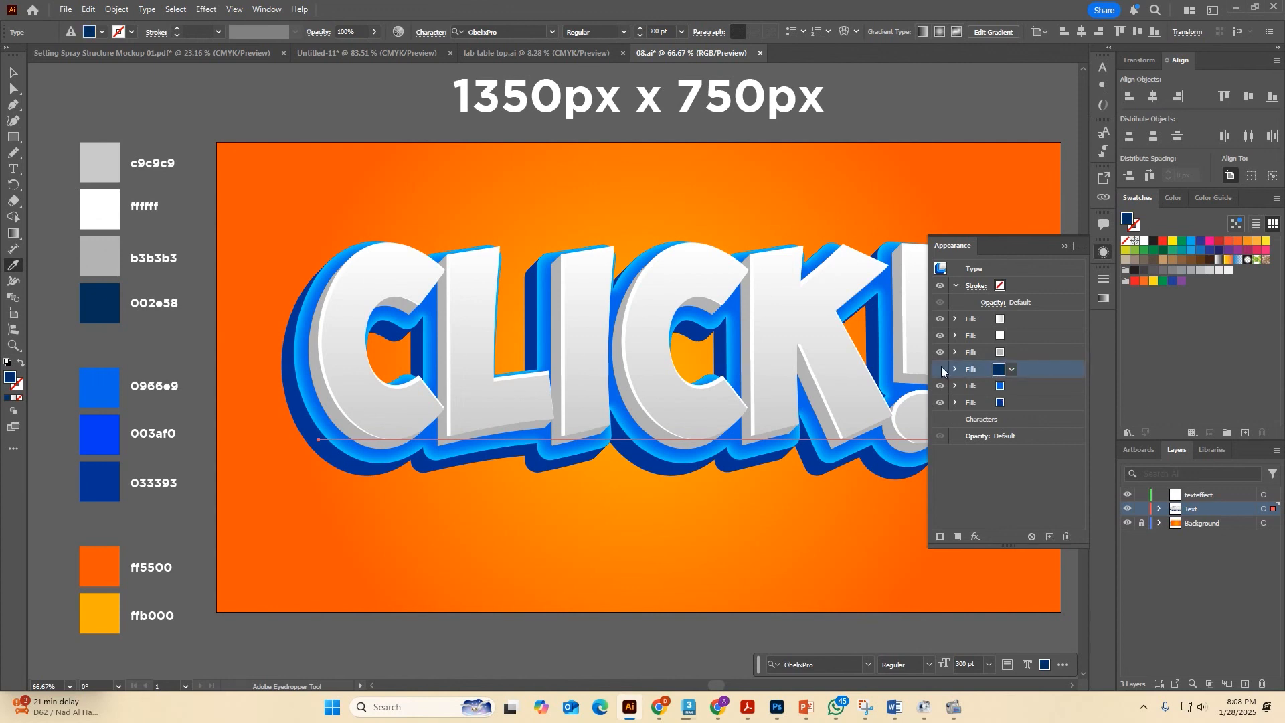
Apply a Gaussian Blur with adjusted radius to the dark navy bottom fill.
click(974, 537)
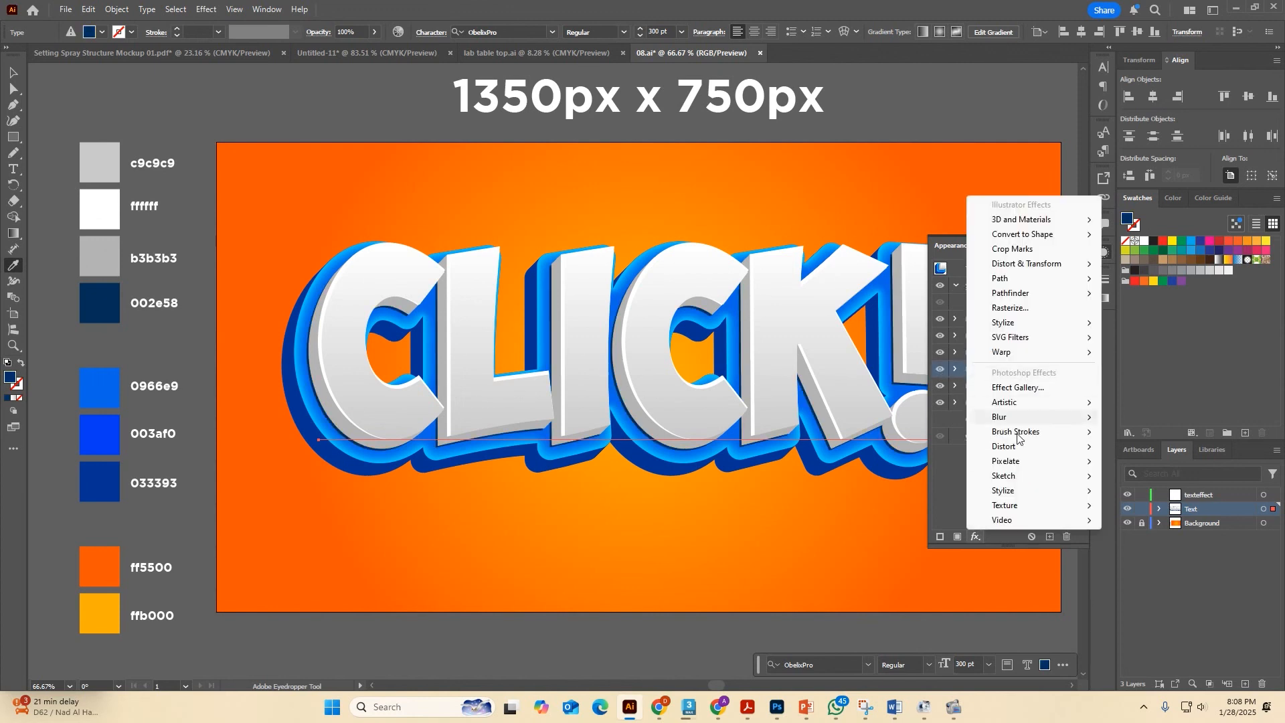
click(998, 416)
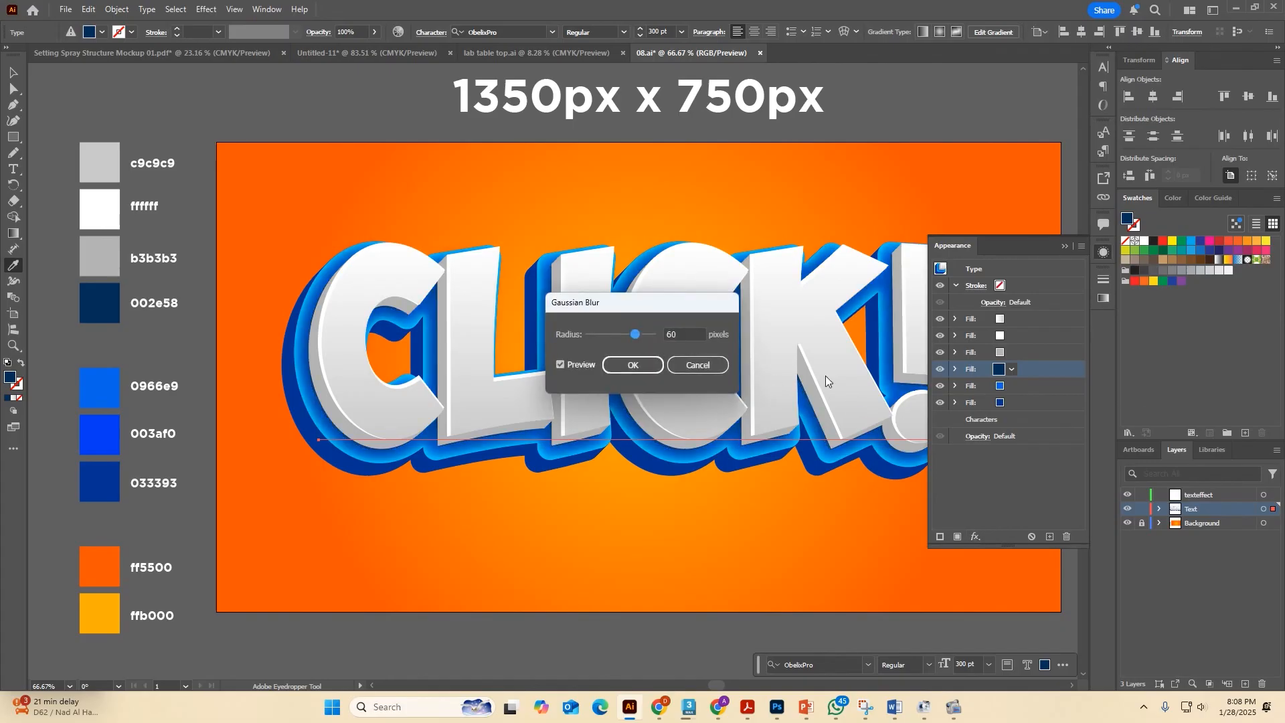
triple_click(684, 335)
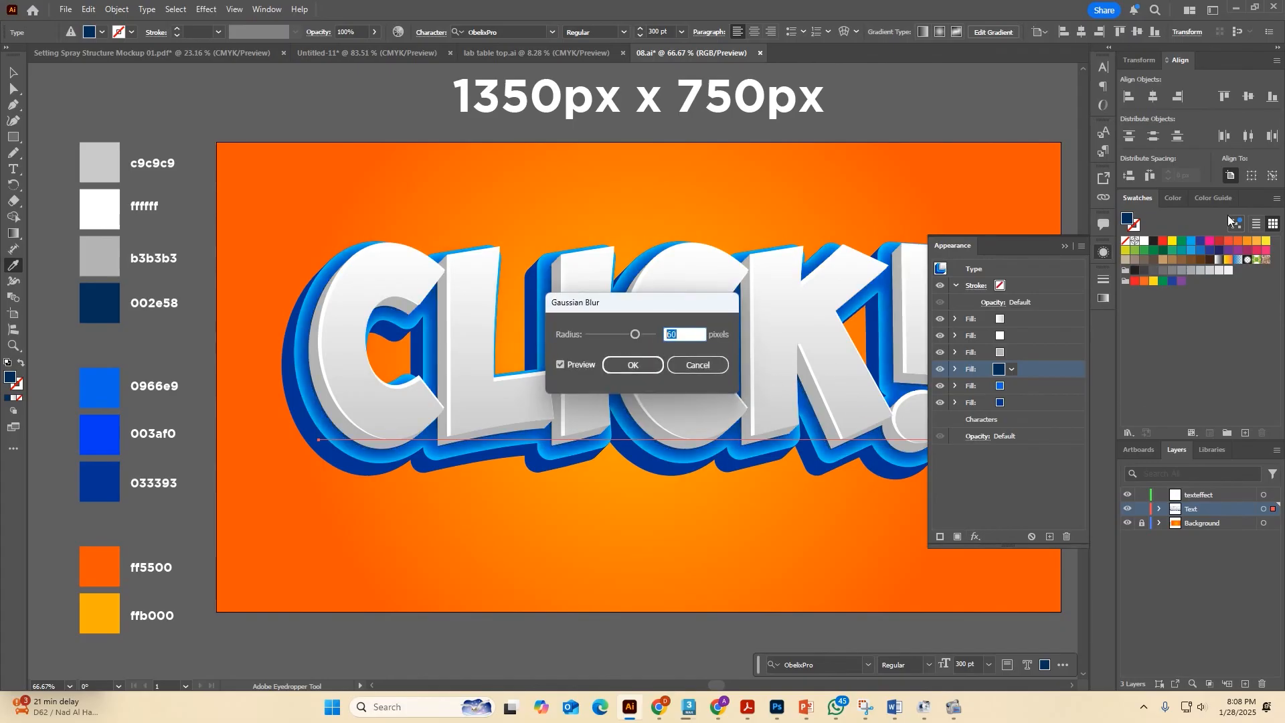
click(632, 364)
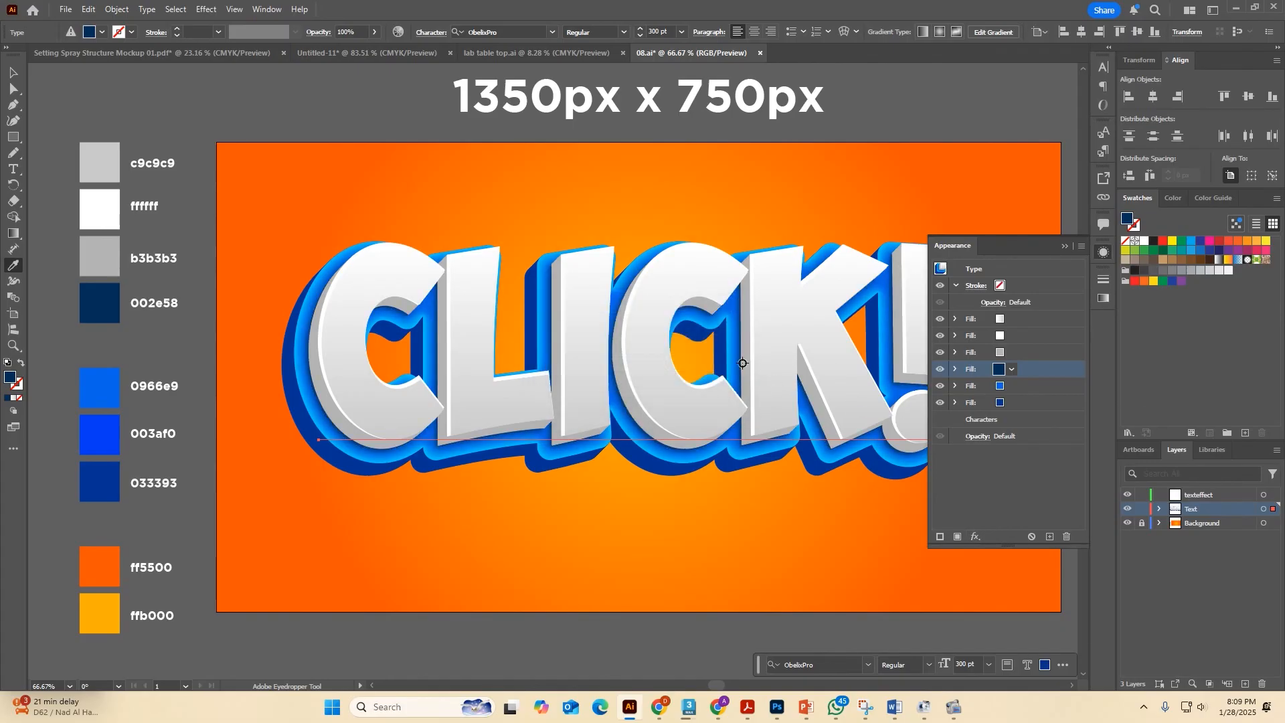
click(1048, 537)
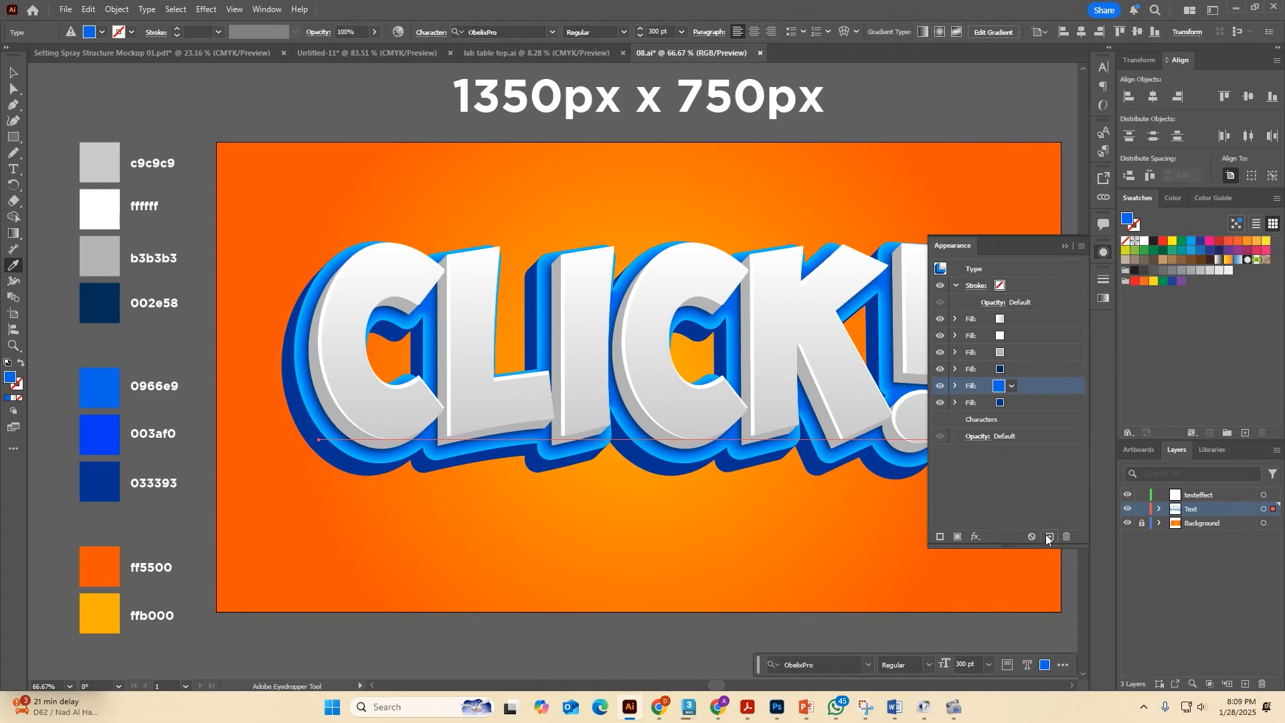
Duplicate the fill as a dark shadow layer, shift it -40 px / 40 px and reopen its Gaussian Blur.
click(998, 386)
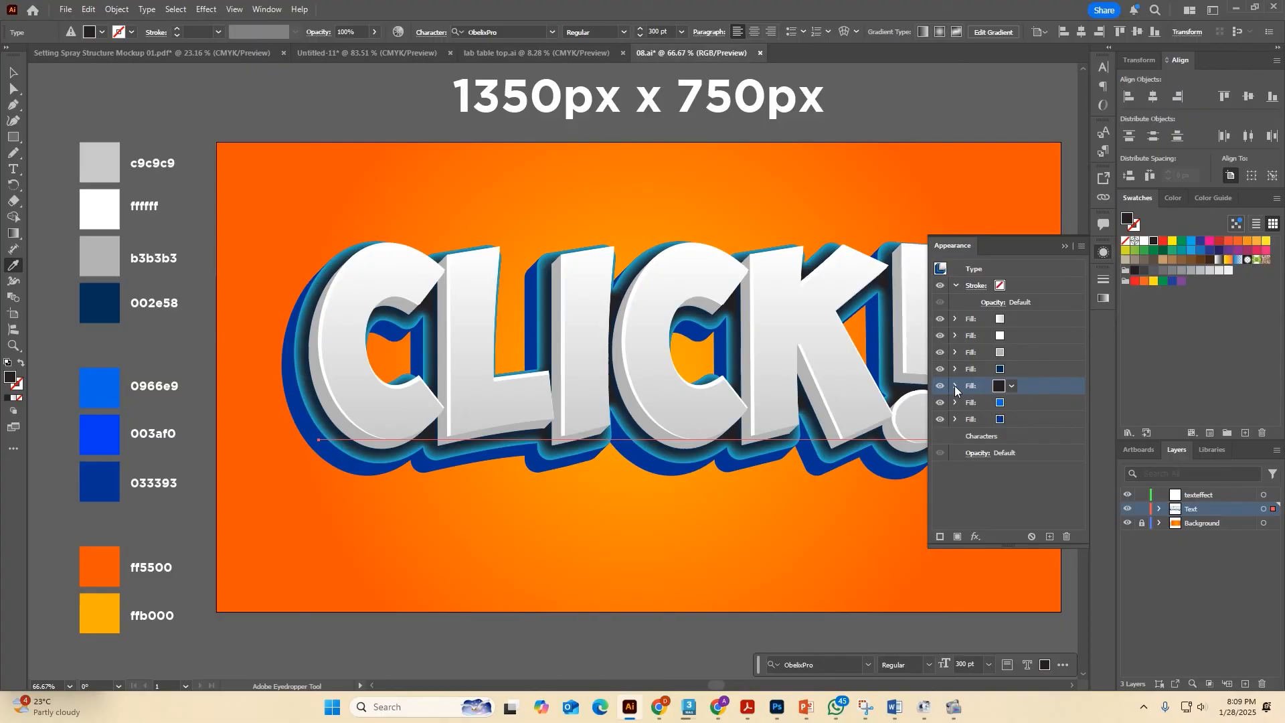
click(955, 386)
text(40)
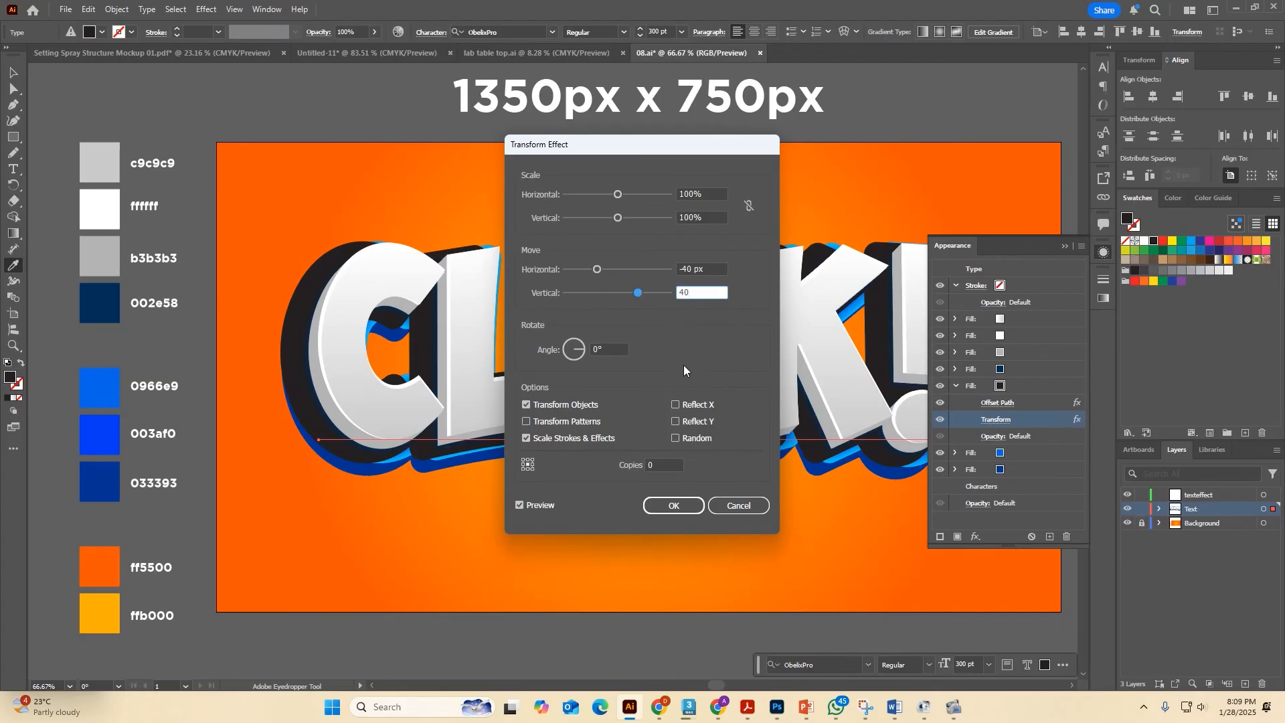
click(672, 504)
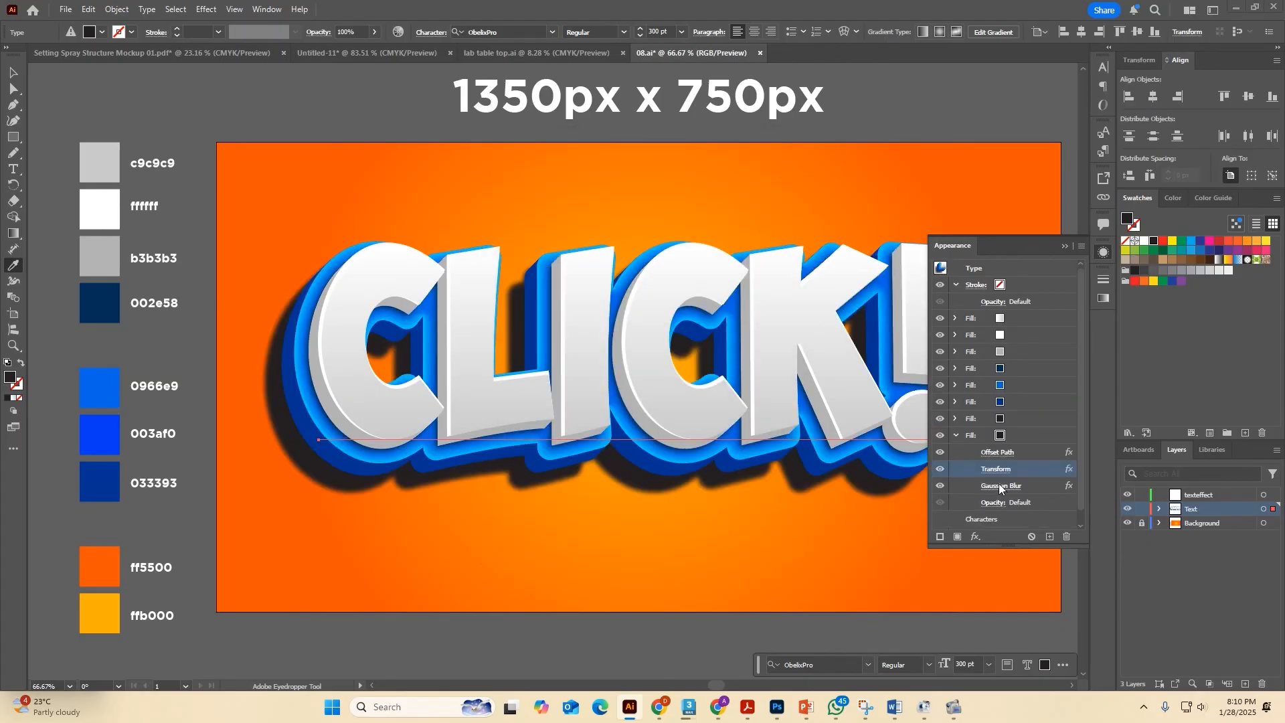
double_click(1001, 484)
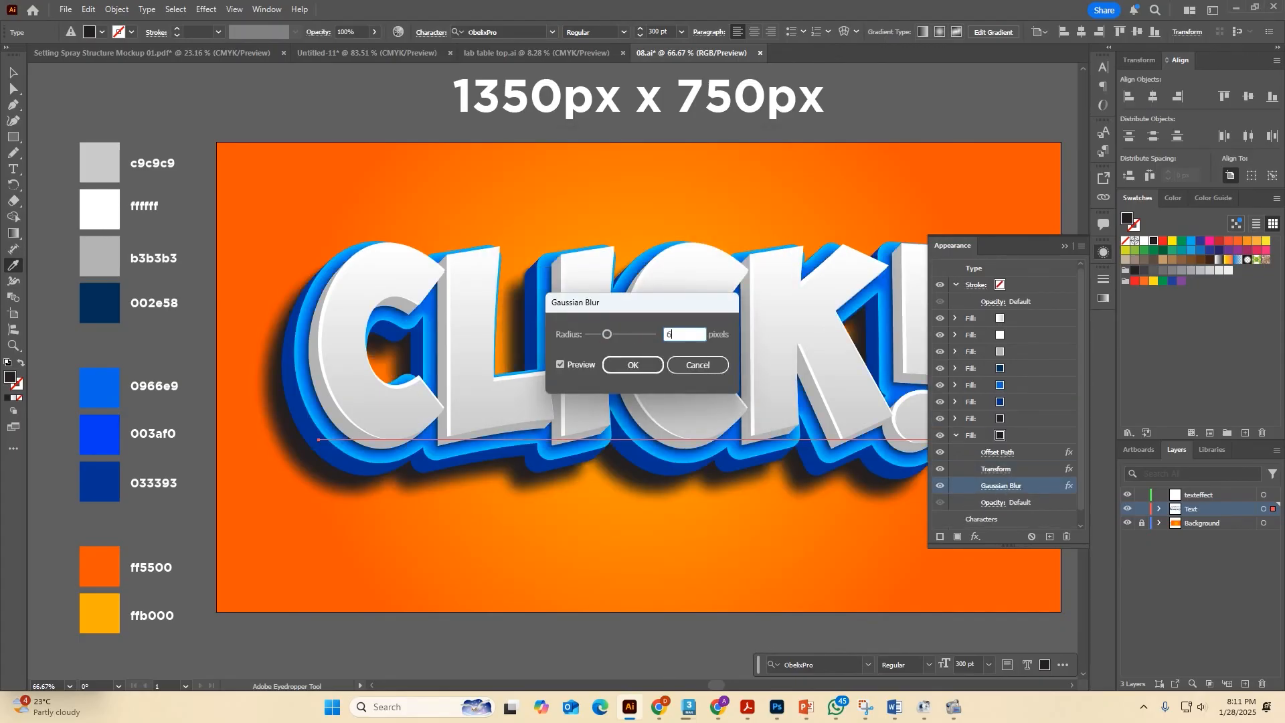
Set the shadow fill's blend mode to Multiply with 40% opacity.
click(632, 366)
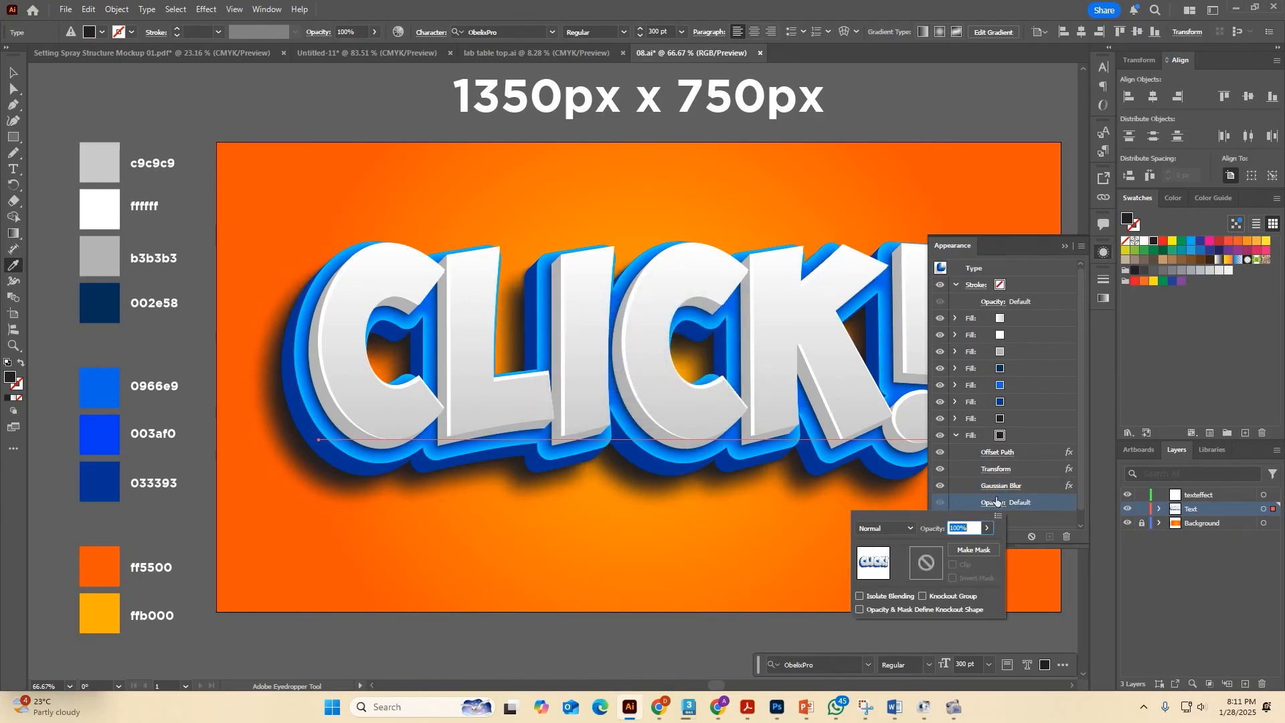
click(883, 528)
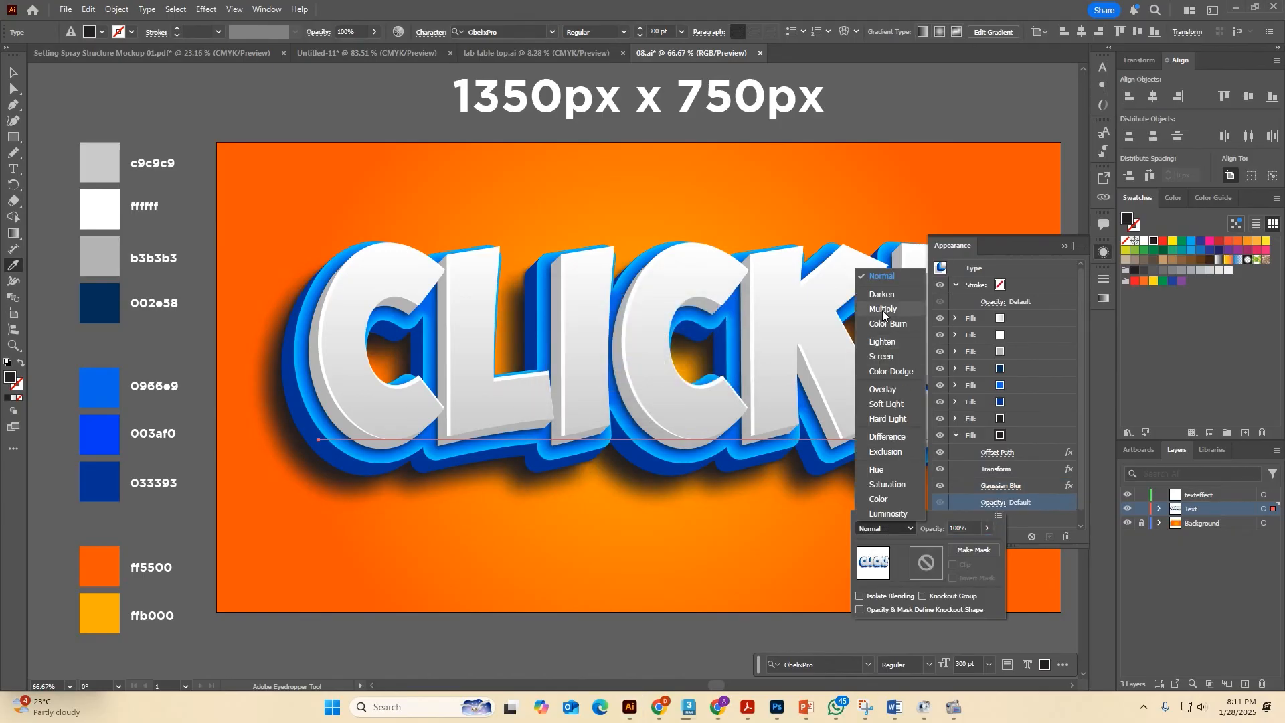
click(883, 309)
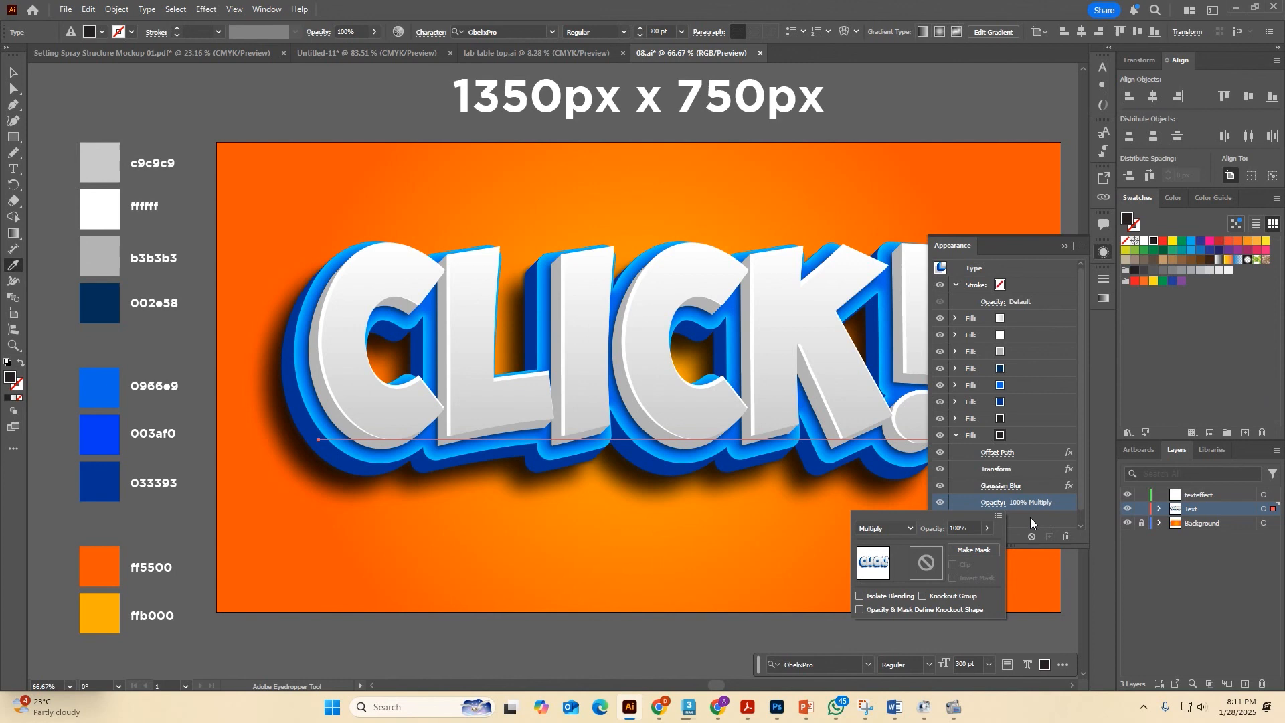
triple_click(963, 528)
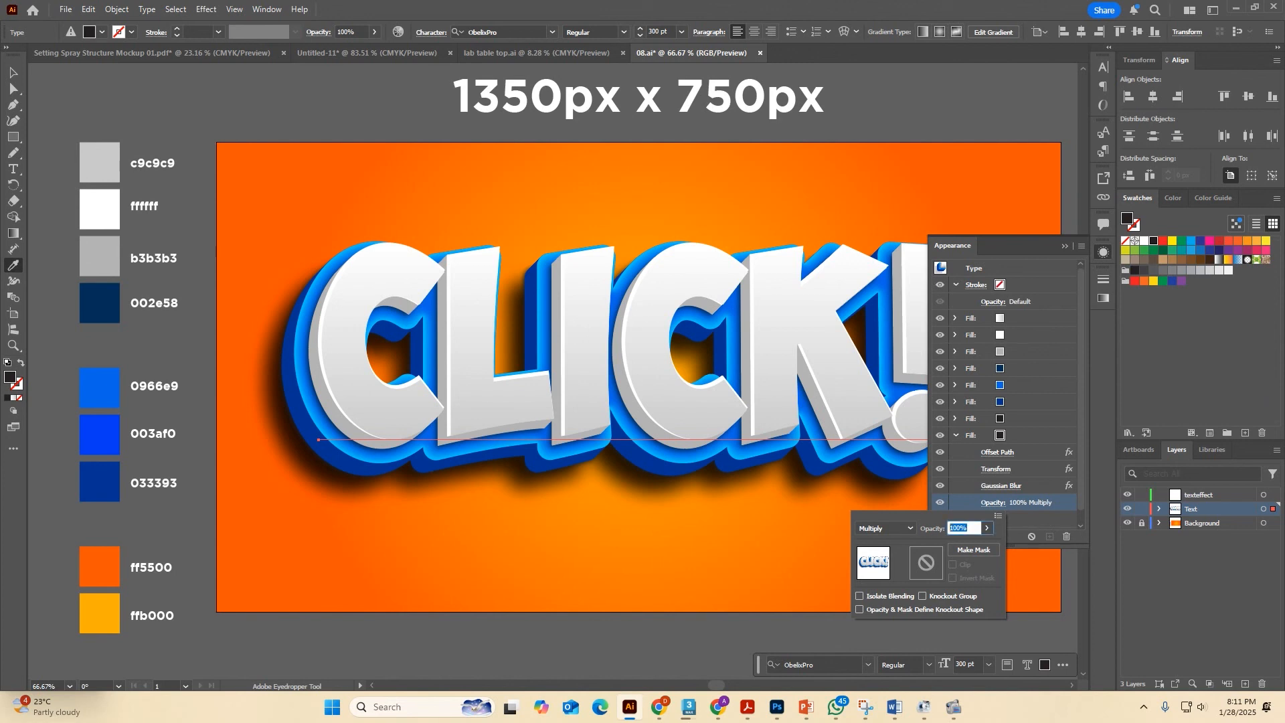
text(40)
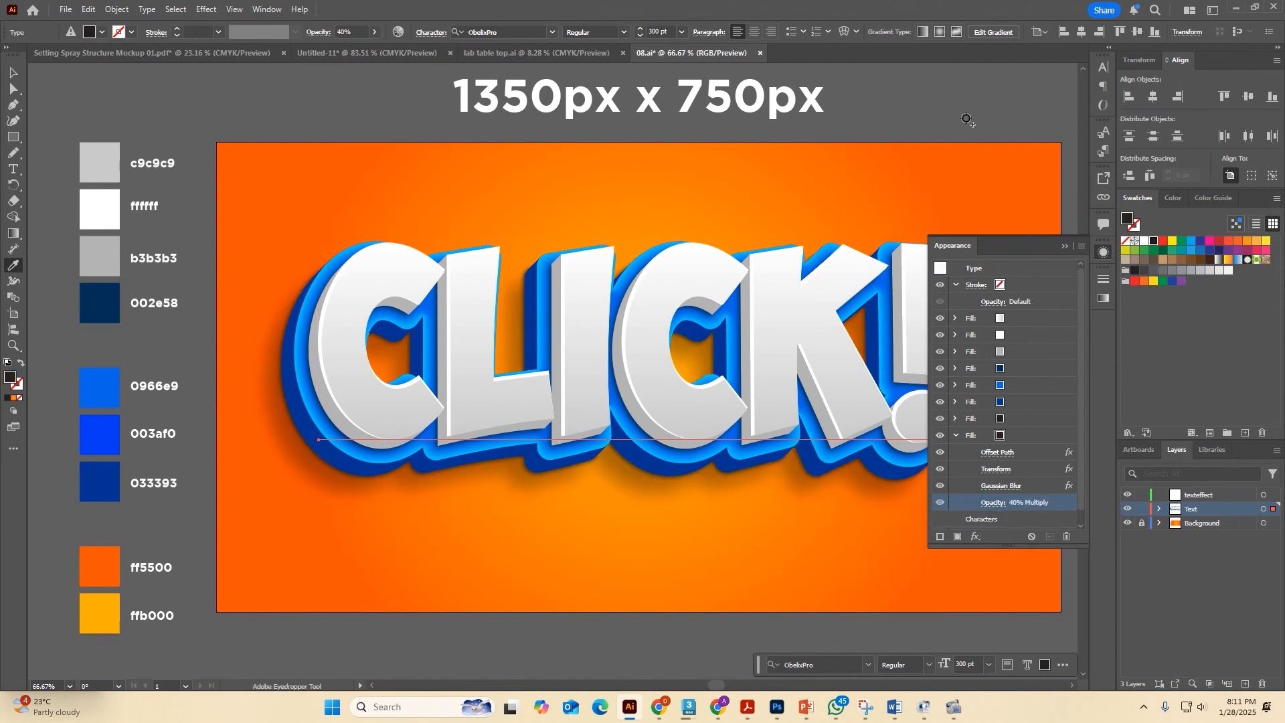